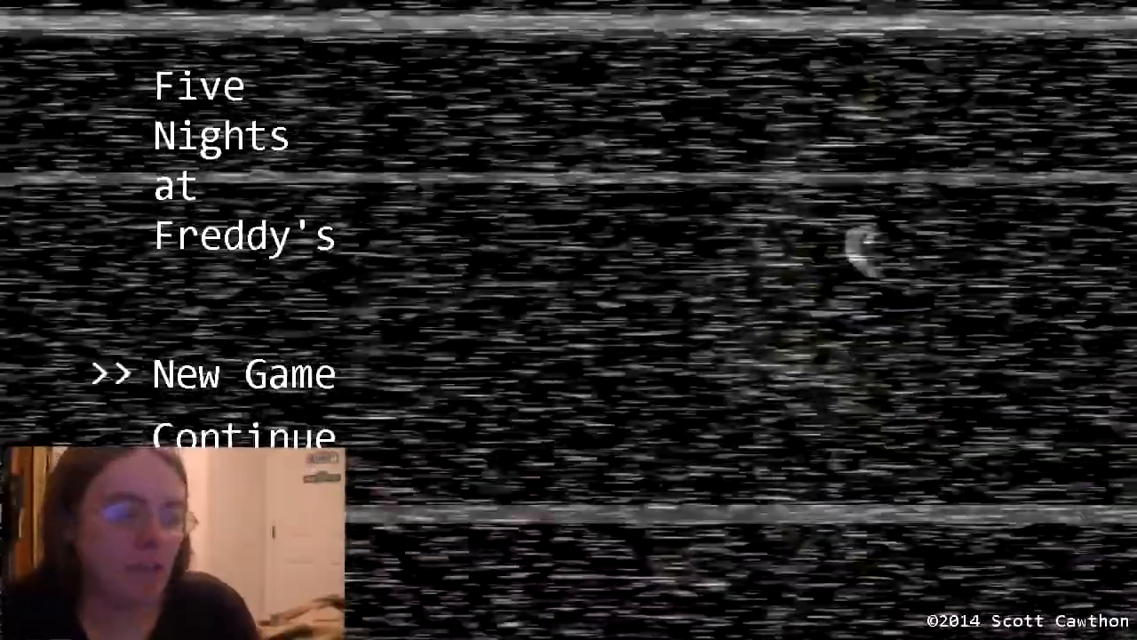
- Continue the saved game to start Night 3 and raise the camera monitor at 12 AM
{"action": "key", "text": "Down"}
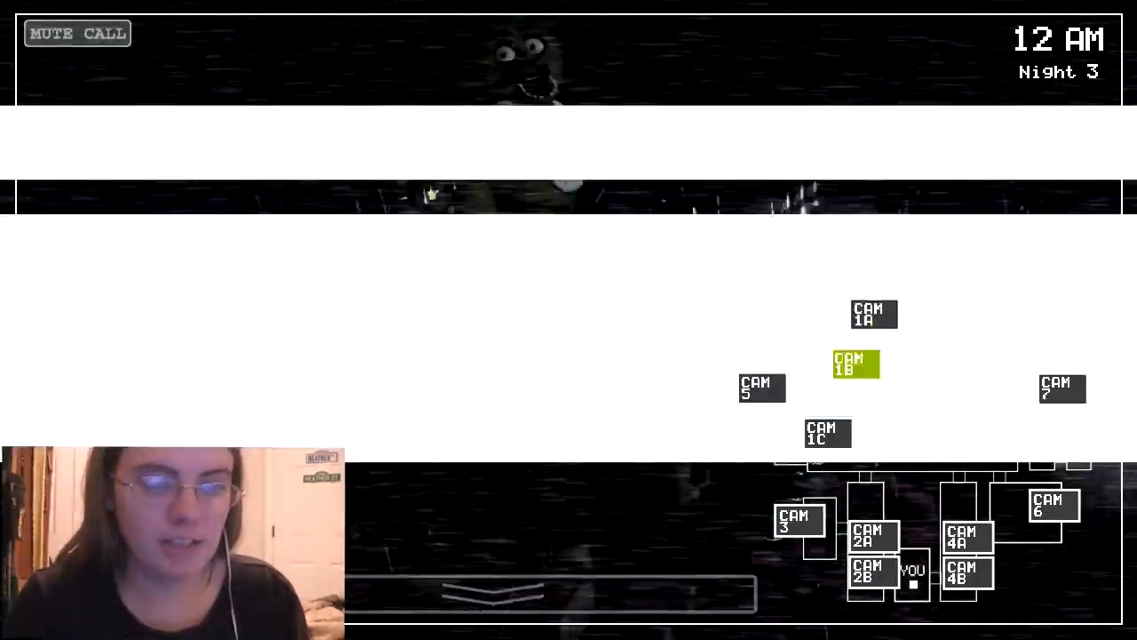
- Watch the Dining Area, then check the East Hall Corner and Show Stage feeds
{"action": "left_click", "coordinate": [856, 363]}
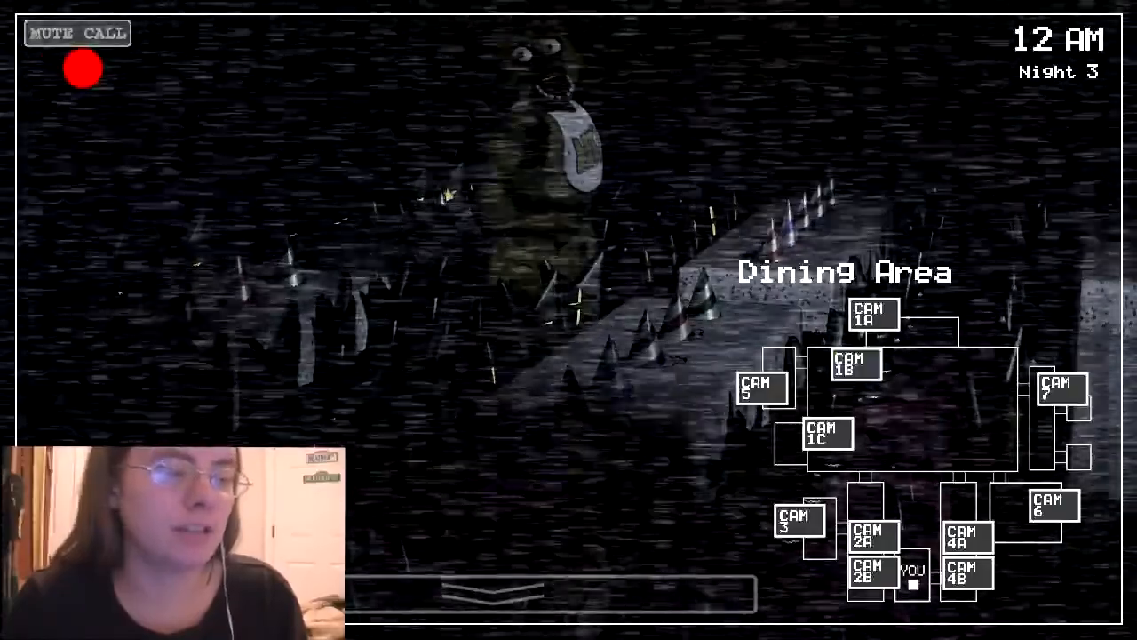
{"action": "left_click", "coordinate": [854, 365]}
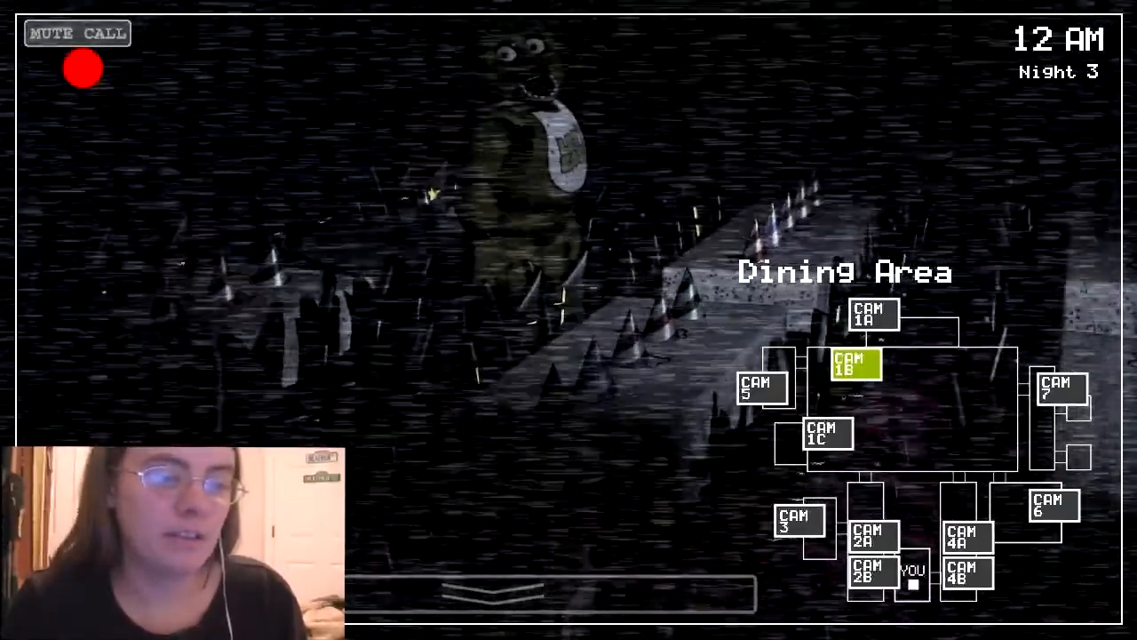
{"action": "left_click", "coordinate": [874, 313]}
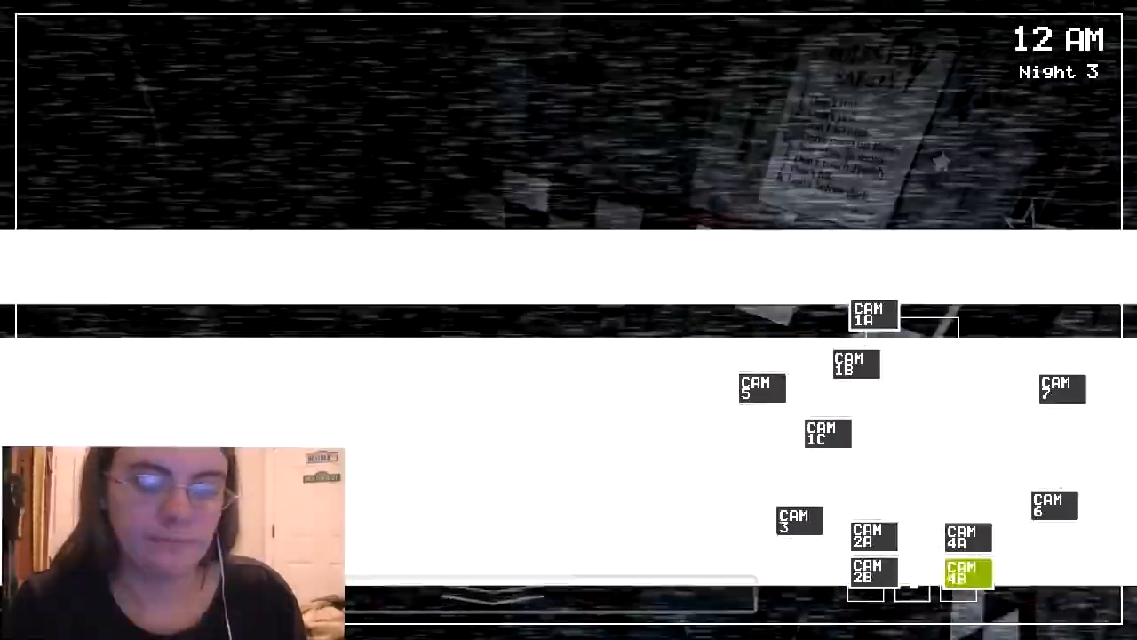
{"action": "left_click", "coordinate": [967, 573]}
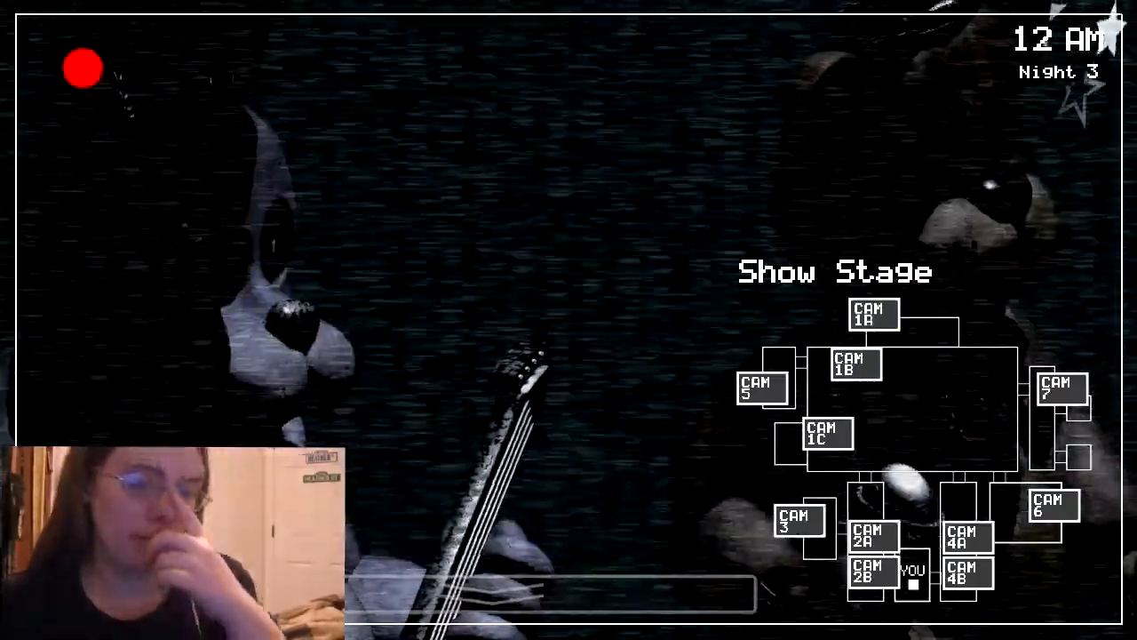
- Check Backstage, Dining Area and Pirate Cove, returning to the Dining Area at 1 AM
{"action": "left_click", "coordinate": [855, 364]}
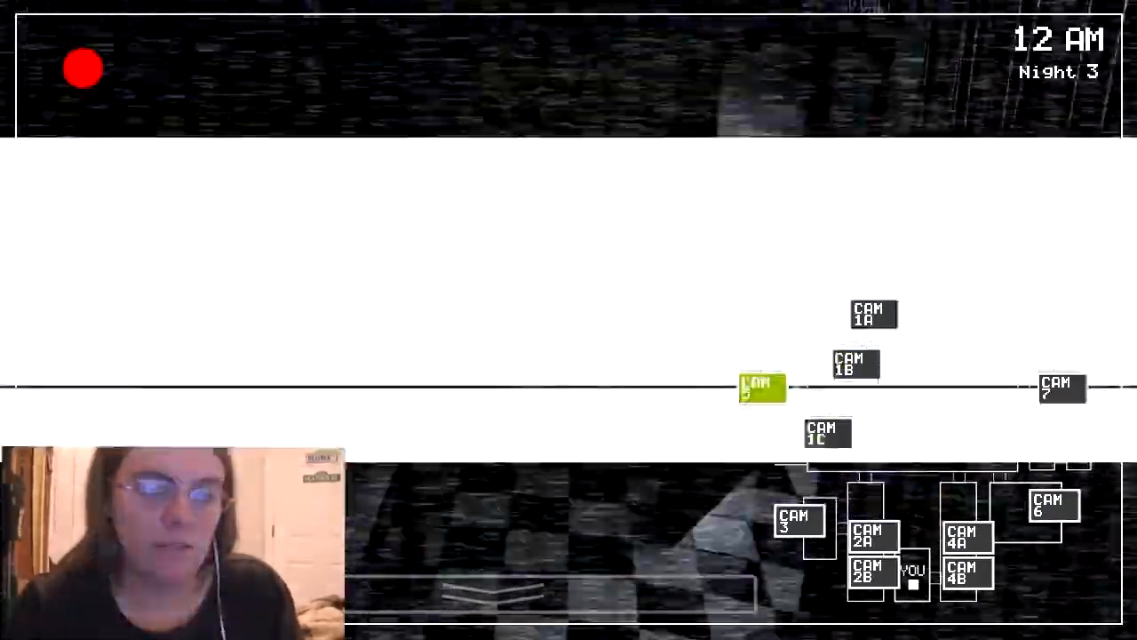
{"action": "left_click", "coordinate": [872, 574]}
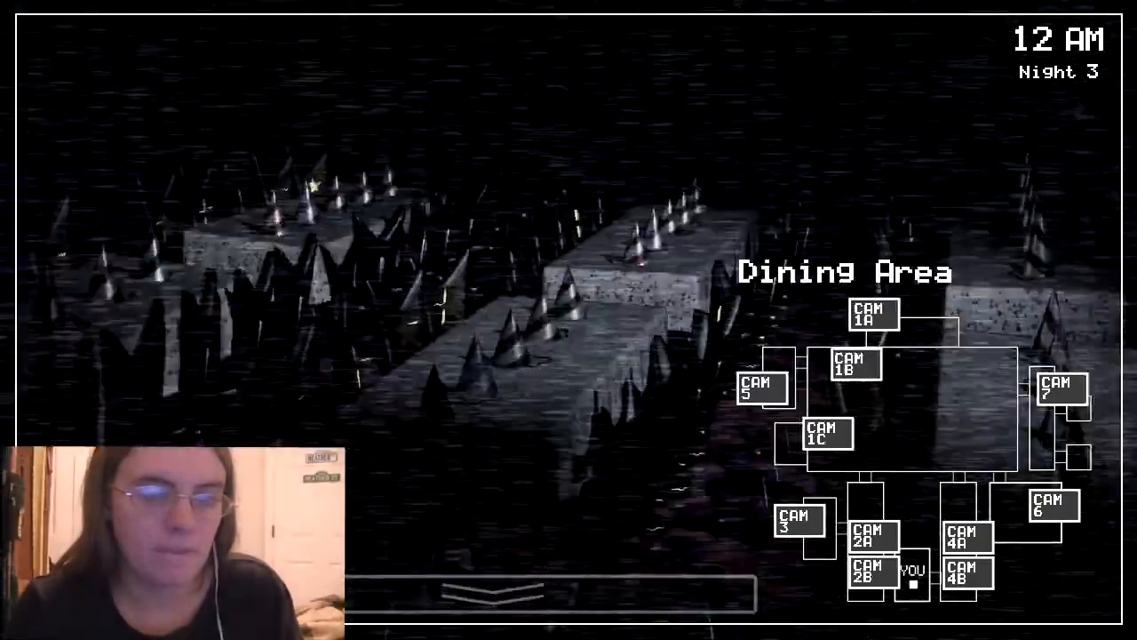
{"action": "left_click", "coordinate": [763, 389]}
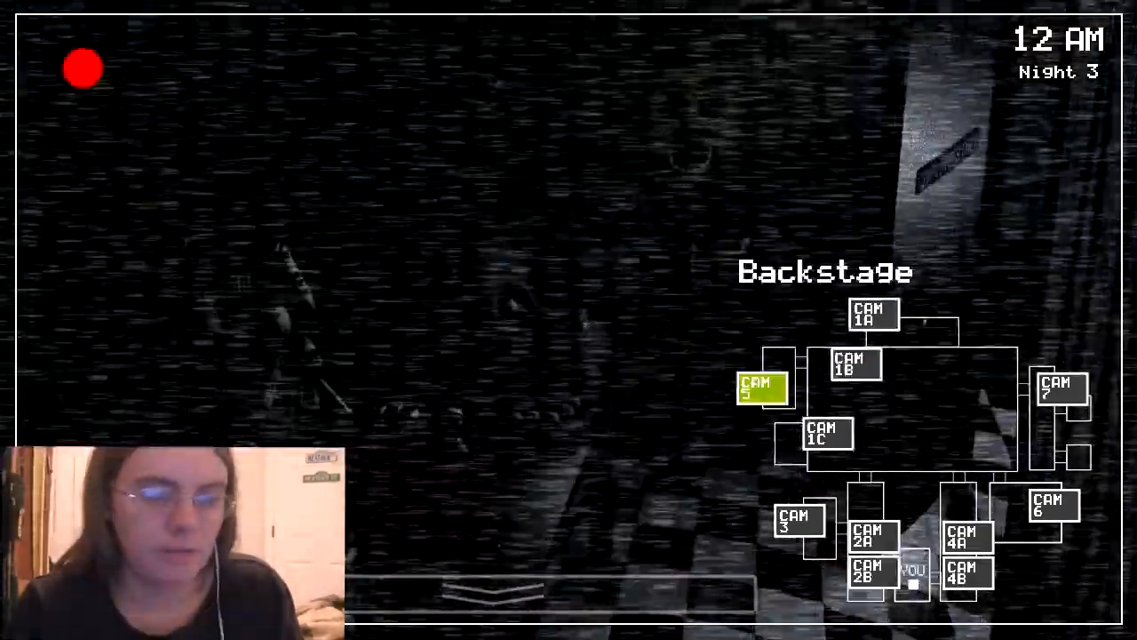
{"action": "left_click", "coordinate": [826, 434]}
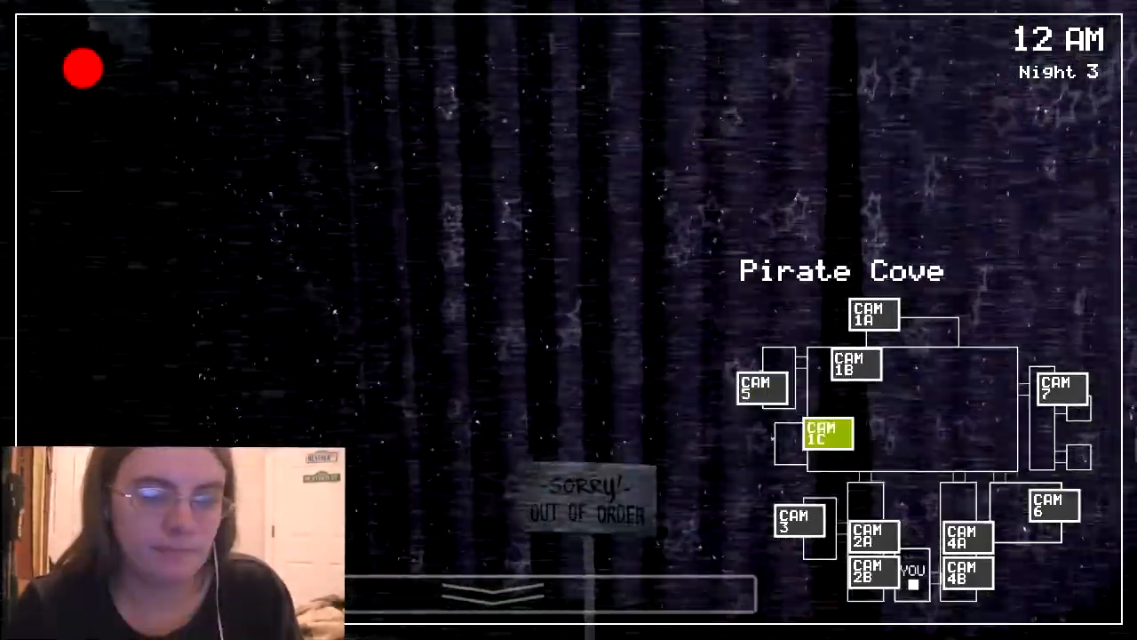
{"action": "left_click", "coordinate": [797, 522]}
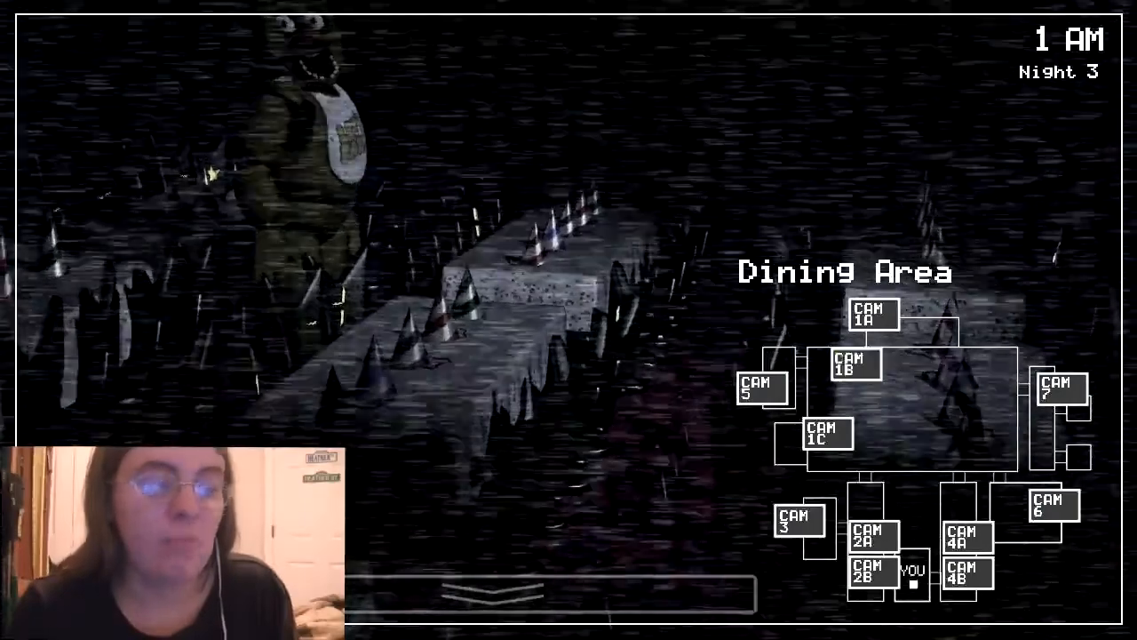
- Check the Dining Area, Pirate Cove and West Hall camera feeds
{"action": "left_click", "coordinate": [852, 366]}
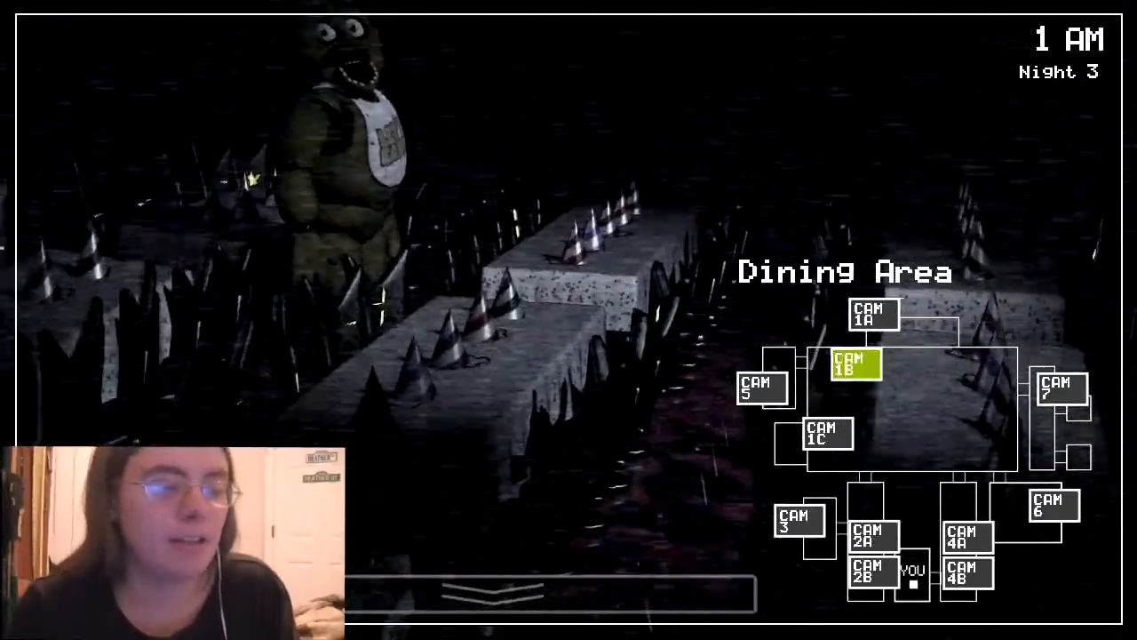
{"action": "left_click", "coordinate": [826, 434]}
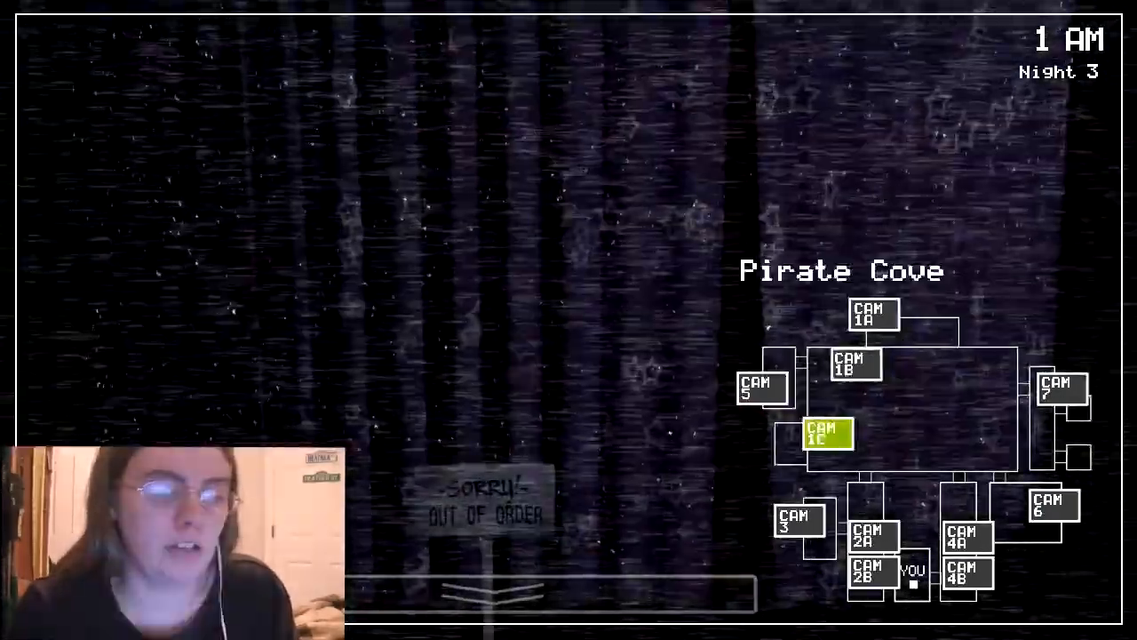
{"action": "left_click", "coordinate": [871, 533]}
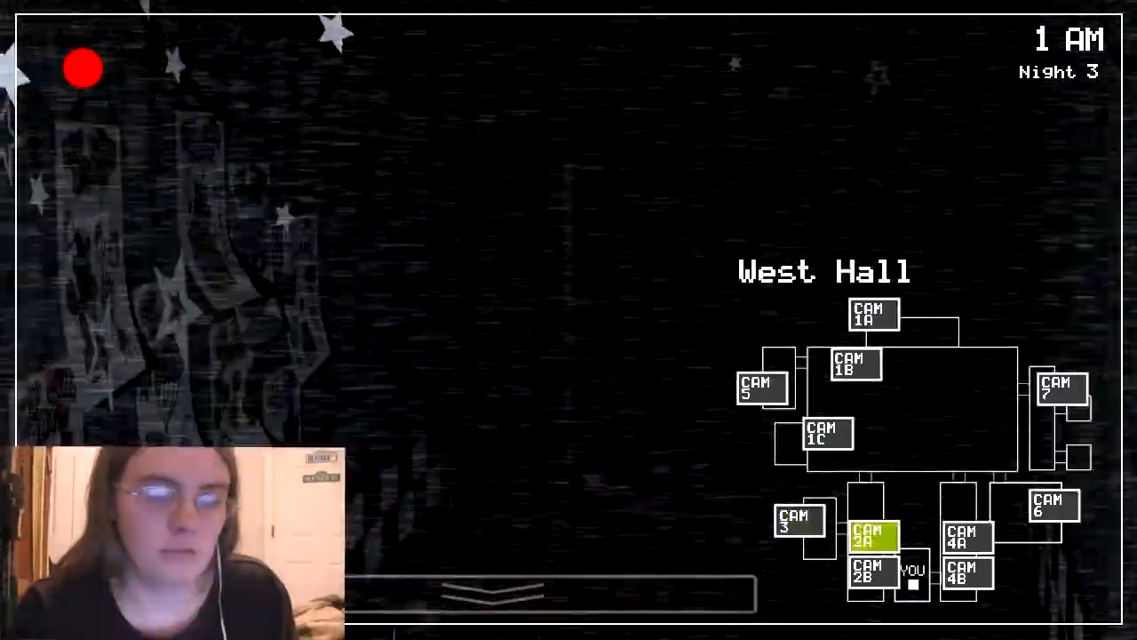
- Lower the monitor to look at the left office door, then raise the cameras again
{"action": "left_click", "coordinate": [965, 534]}
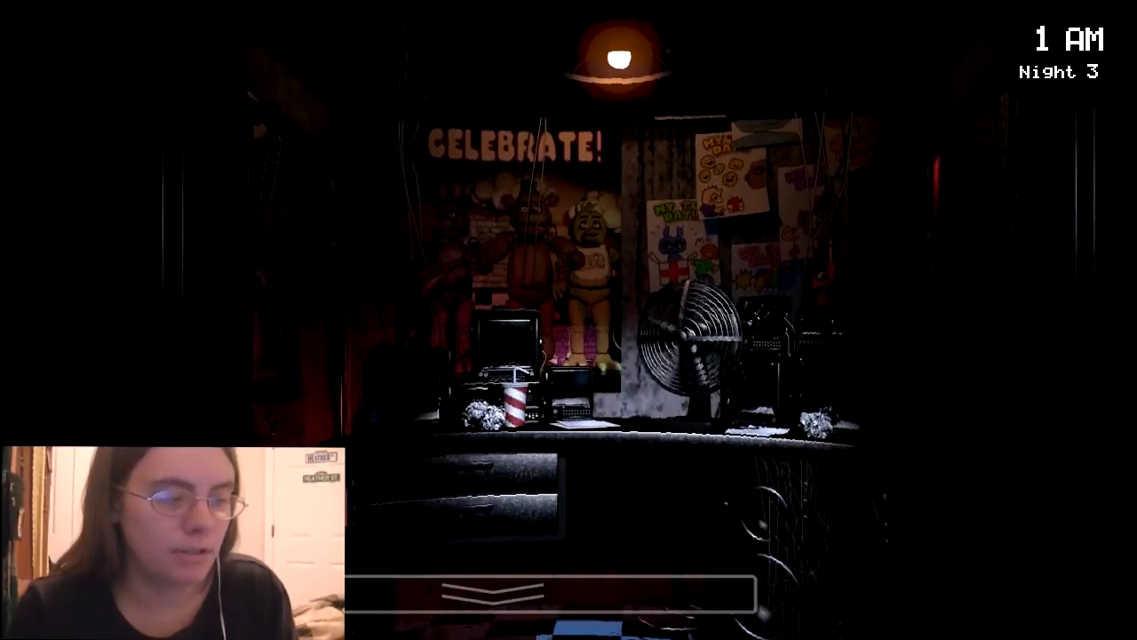
{"action": "left_click", "coordinate": [550, 593]}
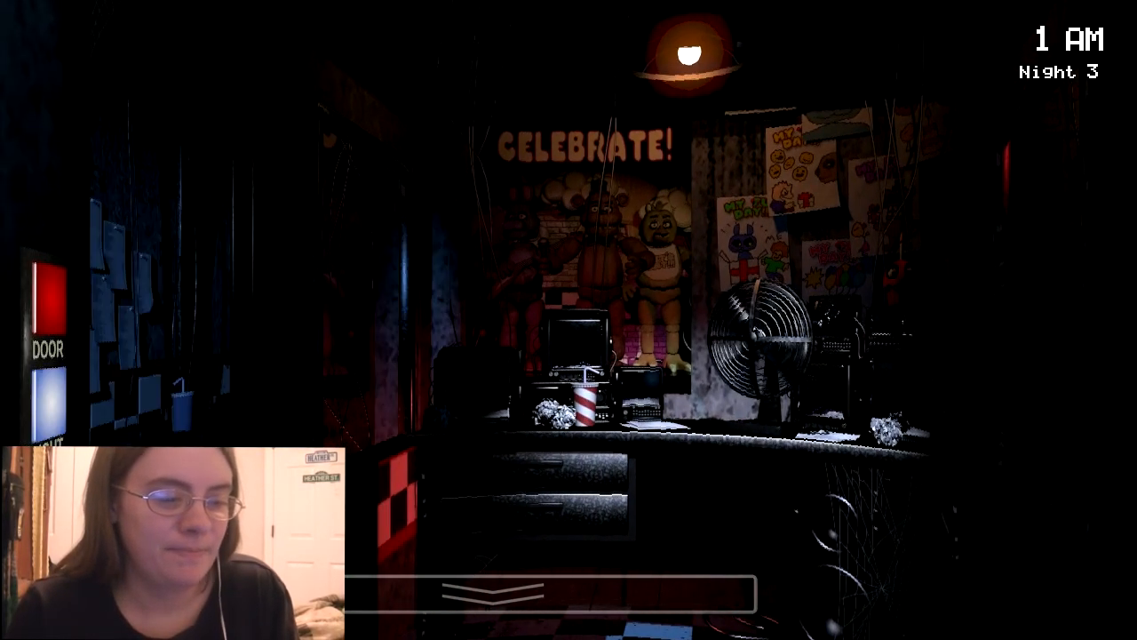
{"action": "left_click", "coordinate": [547, 595]}
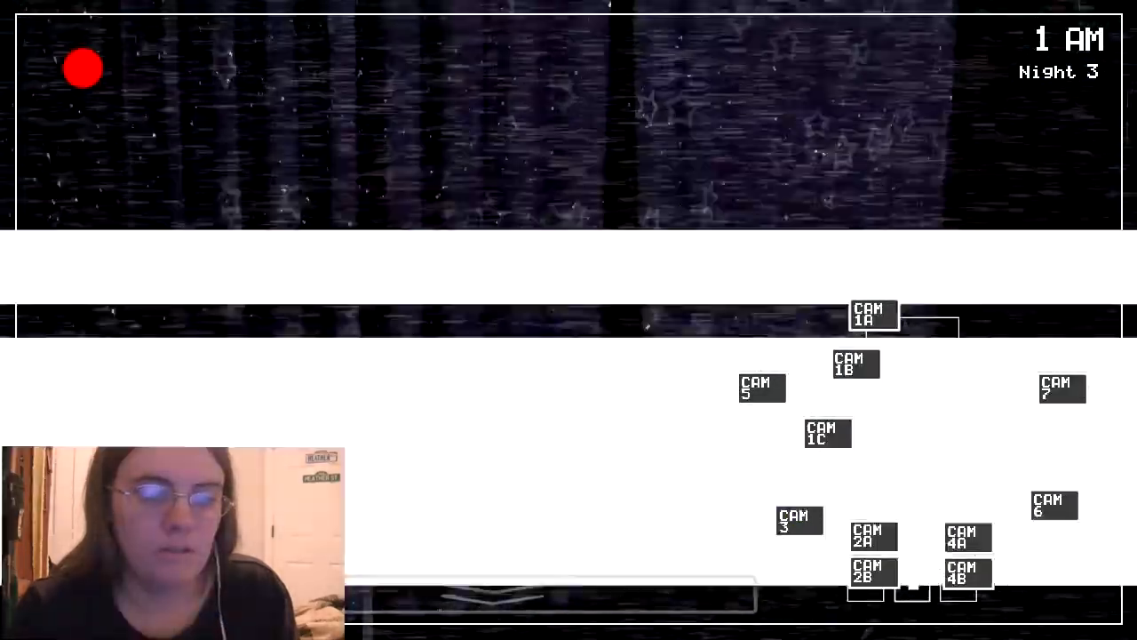
- Check the Supply Closet, Show Stage and Pirate Cove, then the Supply Closet again
{"action": "left_click", "coordinate": [798, 522]}
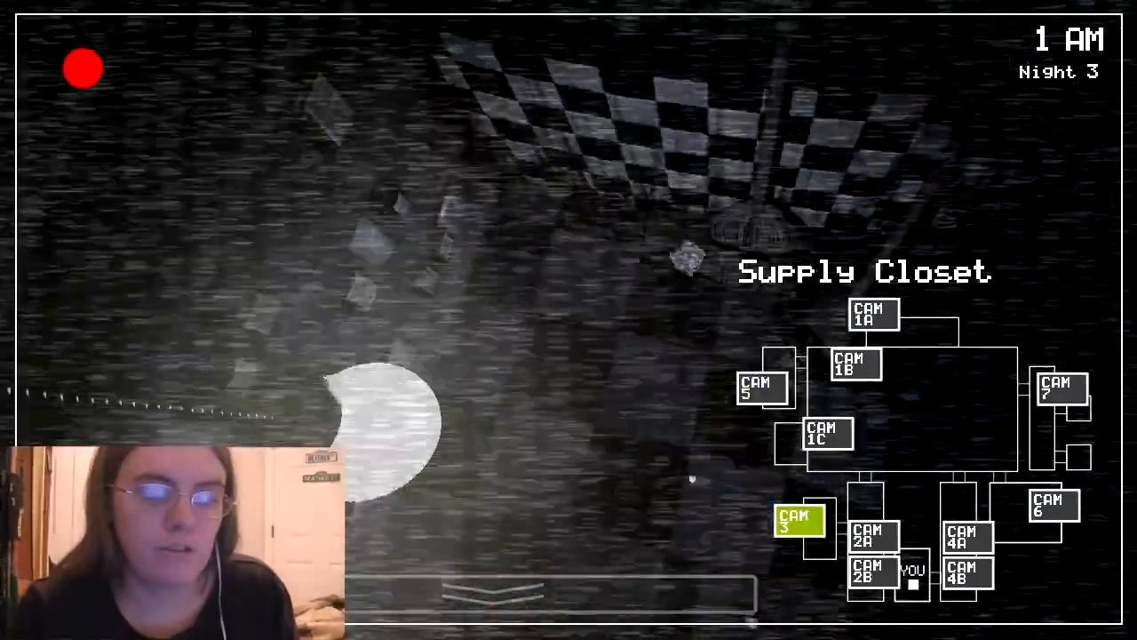
{"action": "left_click", "coordinate": [870, 535]}
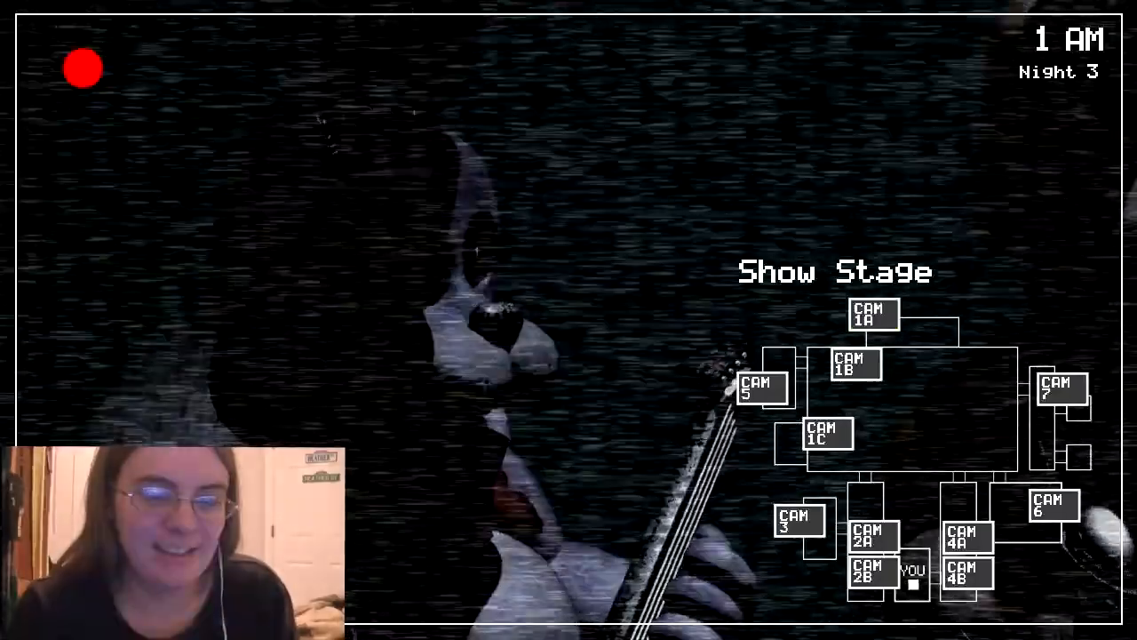
{"action": "left_click", "coordinate": [827, 434]}
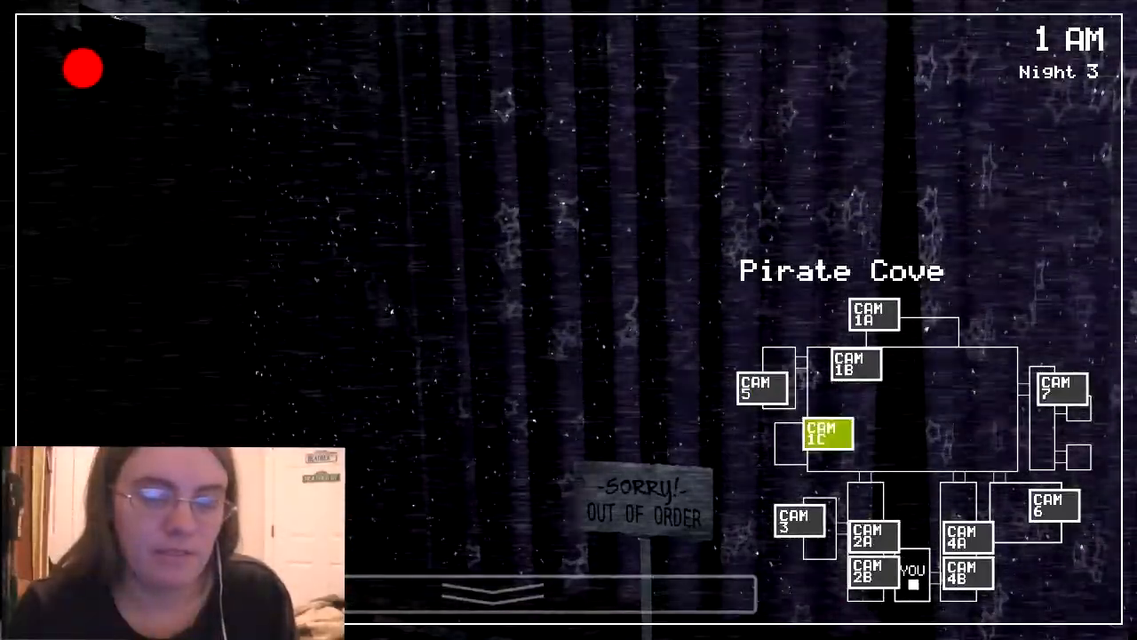
{"action": "left_click", "coordinate": [799, 522]}
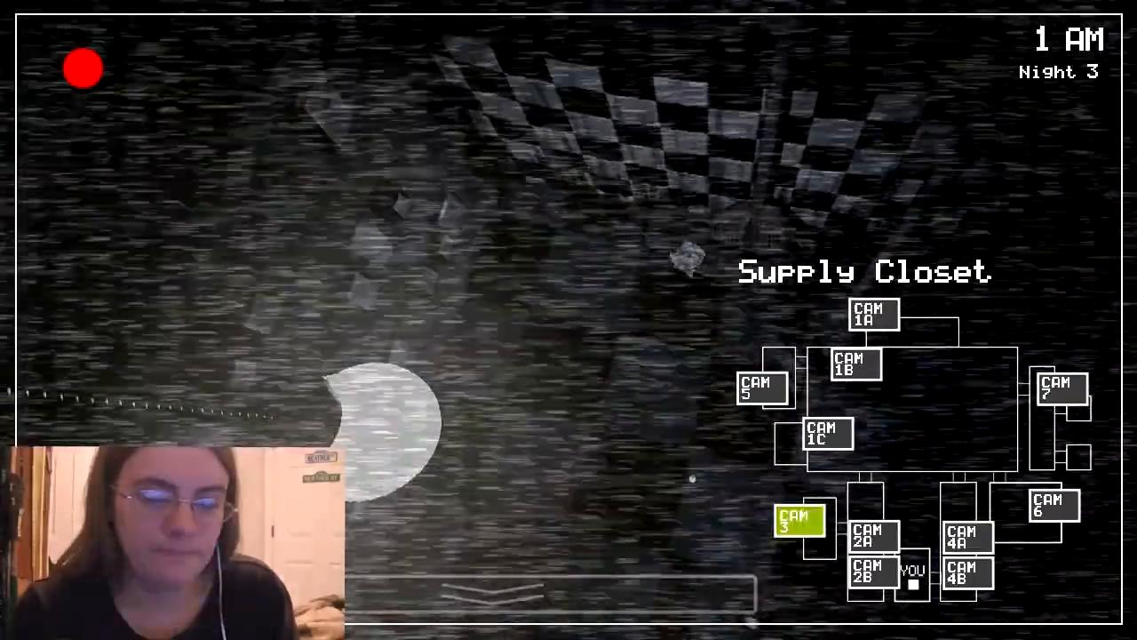
- Check E. Hall Corner, Dining Area and Pirate Cove, ending on the Dining Area at 2 AM
{"action": "left_click", "coordinate": [966, 576]}
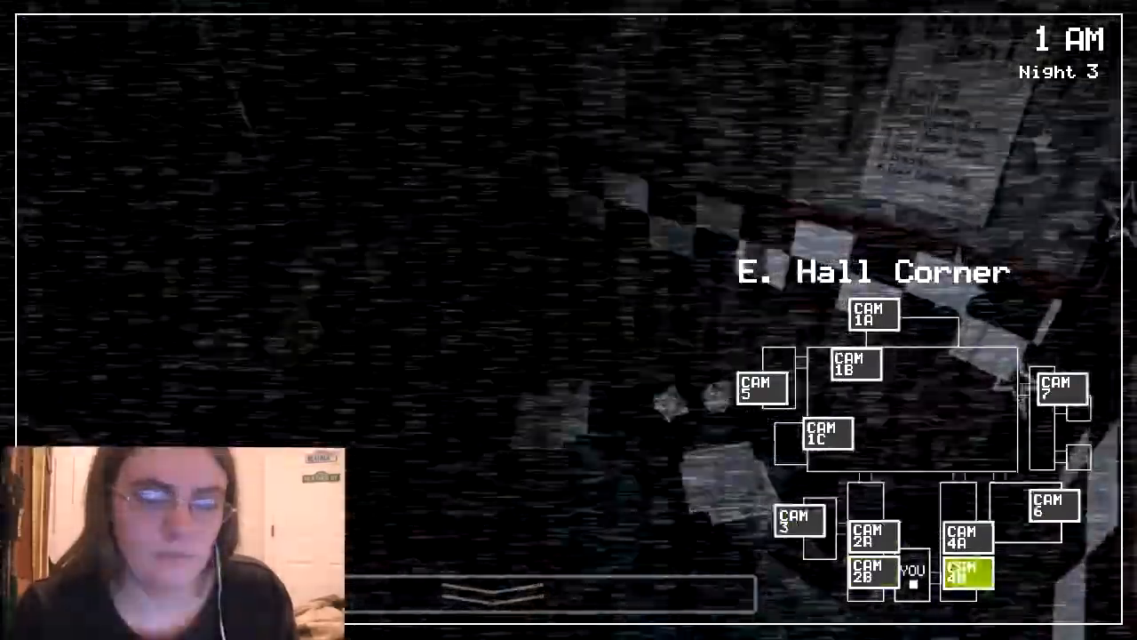
{"action": "left_click", "coordinate": [873, 313]}
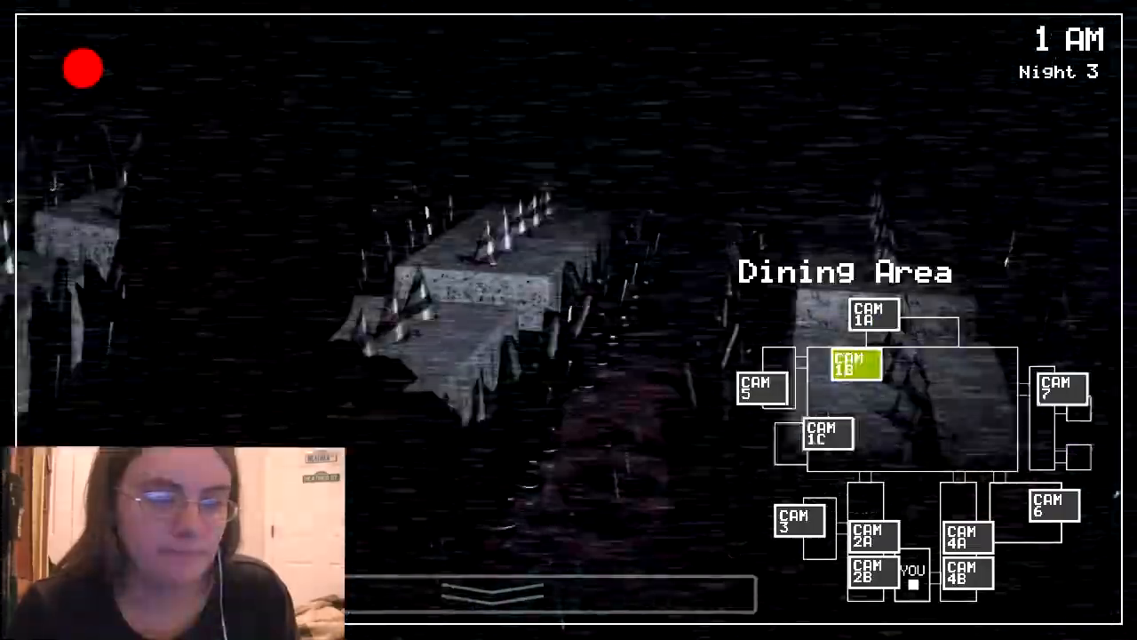
{"action": "left_click", "coordinate": [826, 434]}
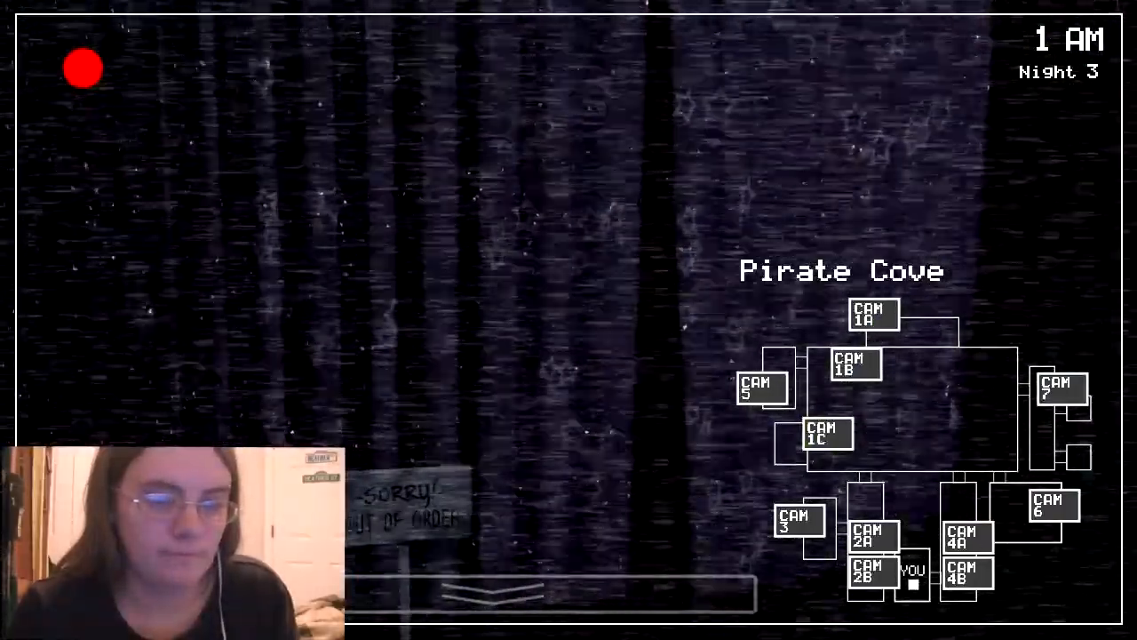
{"action": "left_click", "coordinate": [551, 591]}
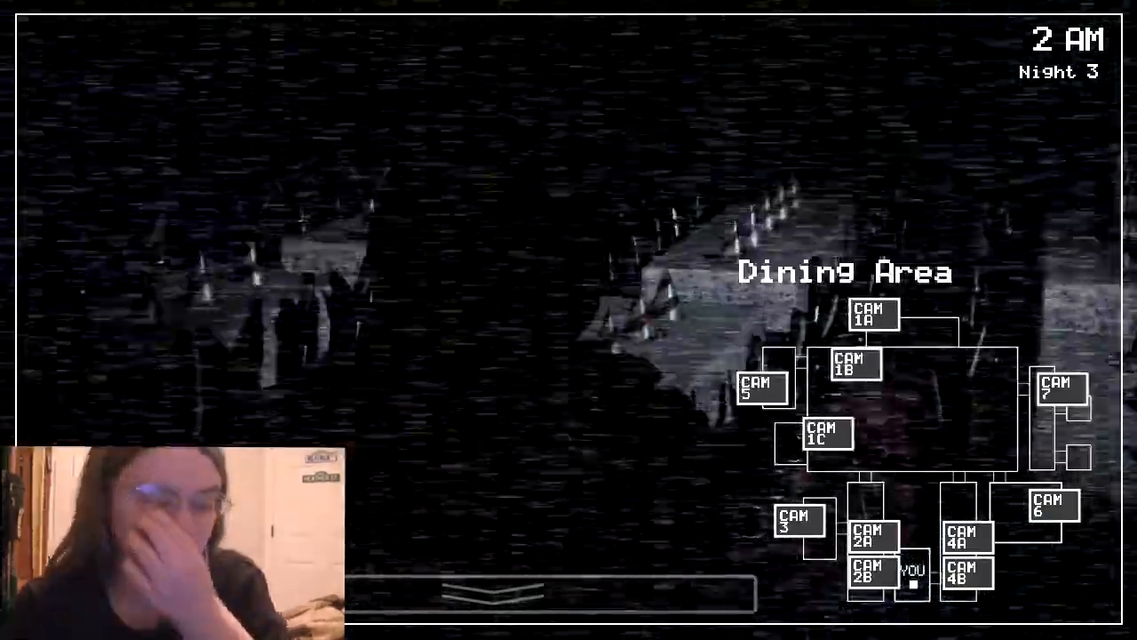
- Check the Show Stage, West Hall and E. Hall Corner, then the Dining Area
{"action": "left_click", "coordinate": [826, 434]}
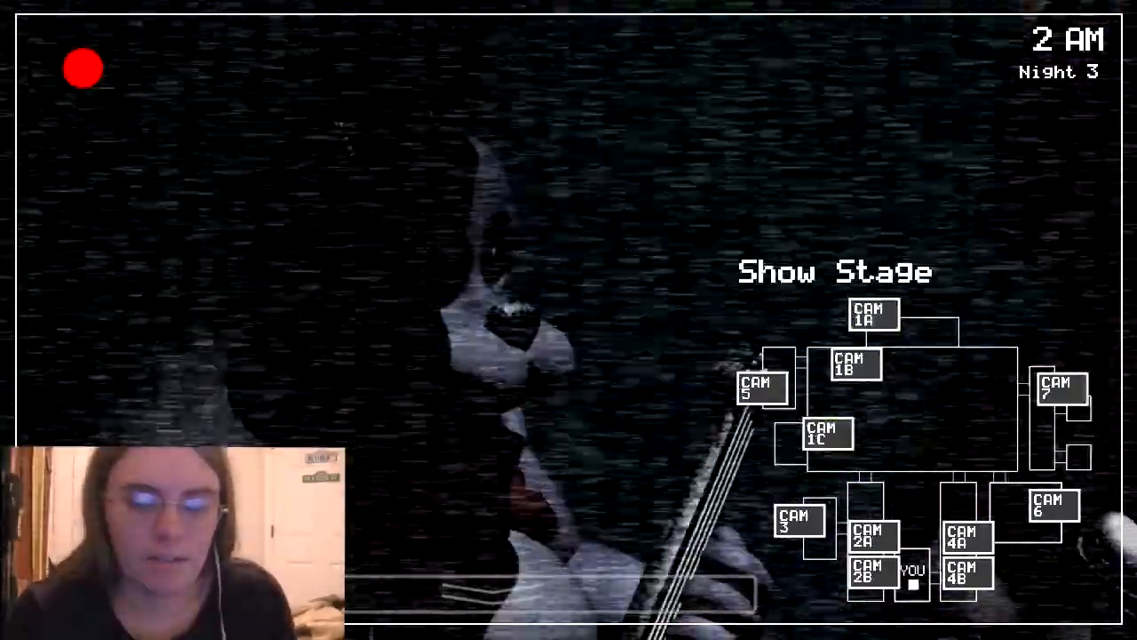
{"action": "left_click", "coordinate": [874, 533]}
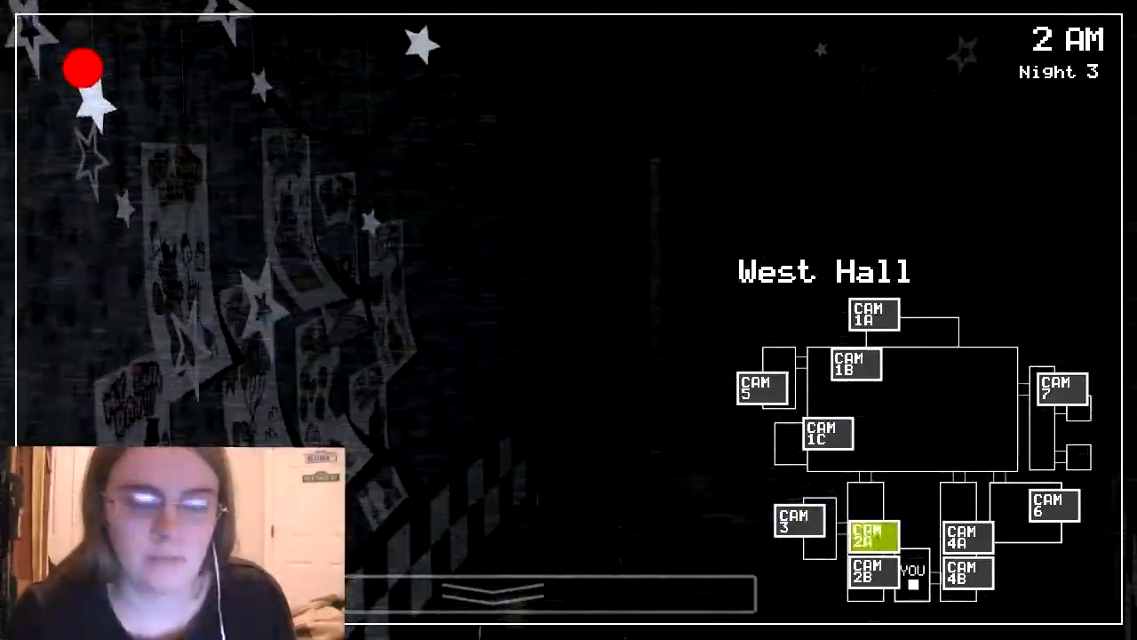
{"action": "left_click", "coordinate": [967, 575]}
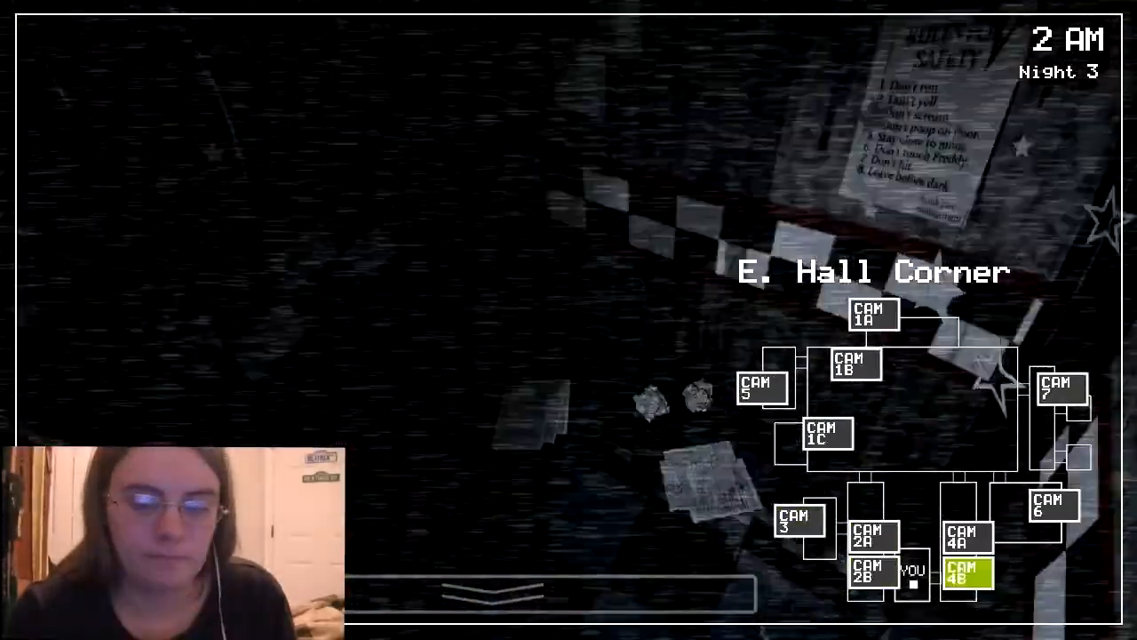
{"action": "left_click", "coordinate": [1060, 388]}
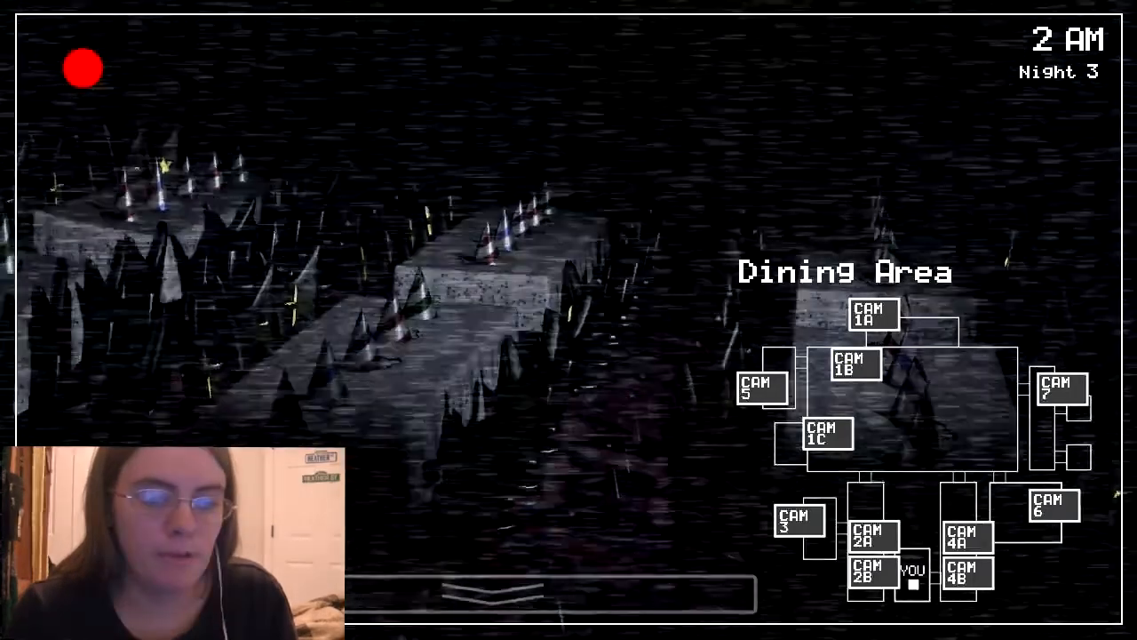
- Check camera 3 and the Restrooms, then return to the Dining Area feed at 2 AM
{"action": "left_click", "coordinate": [798, 523]}
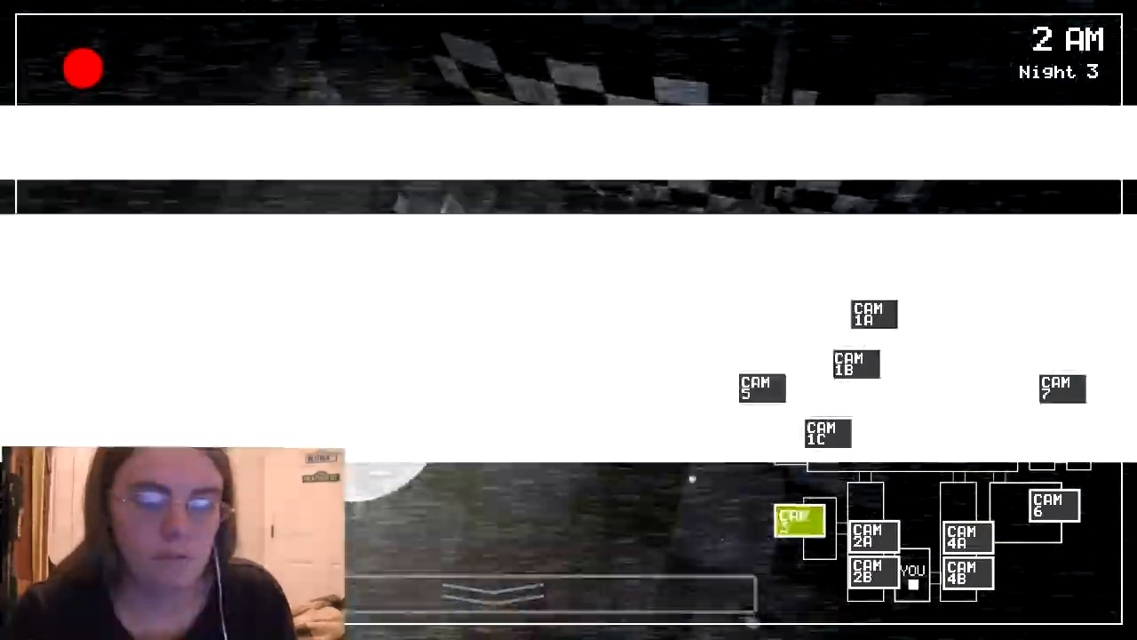
{"action": "left_click", "coordinate": [797, 522]}
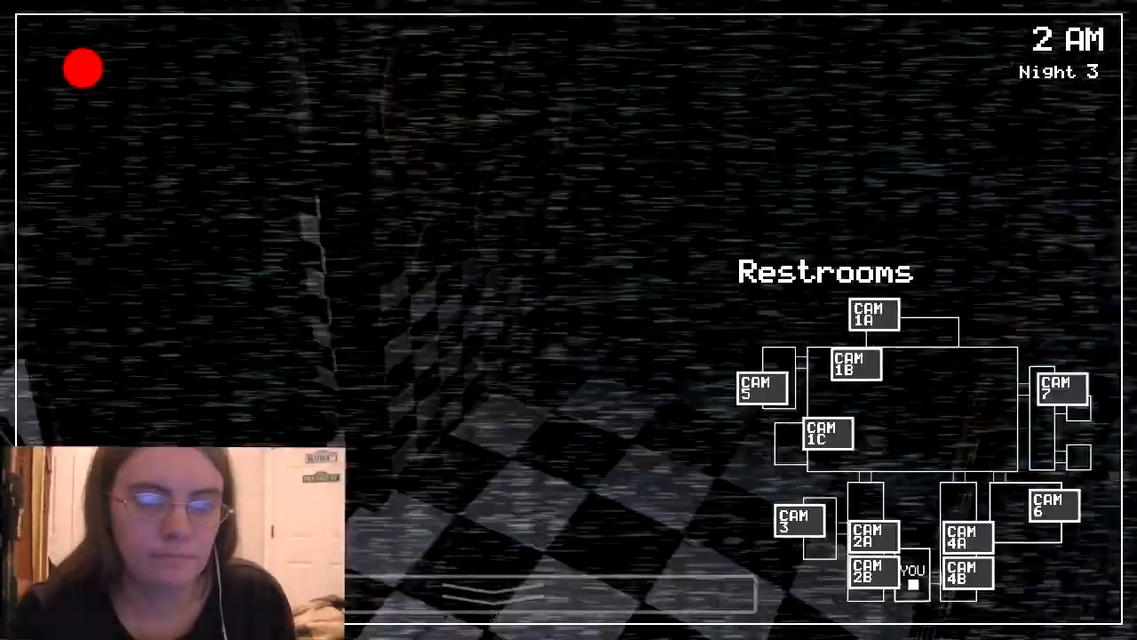
{"action": "left_click", "coordinate": [1061, 388]}
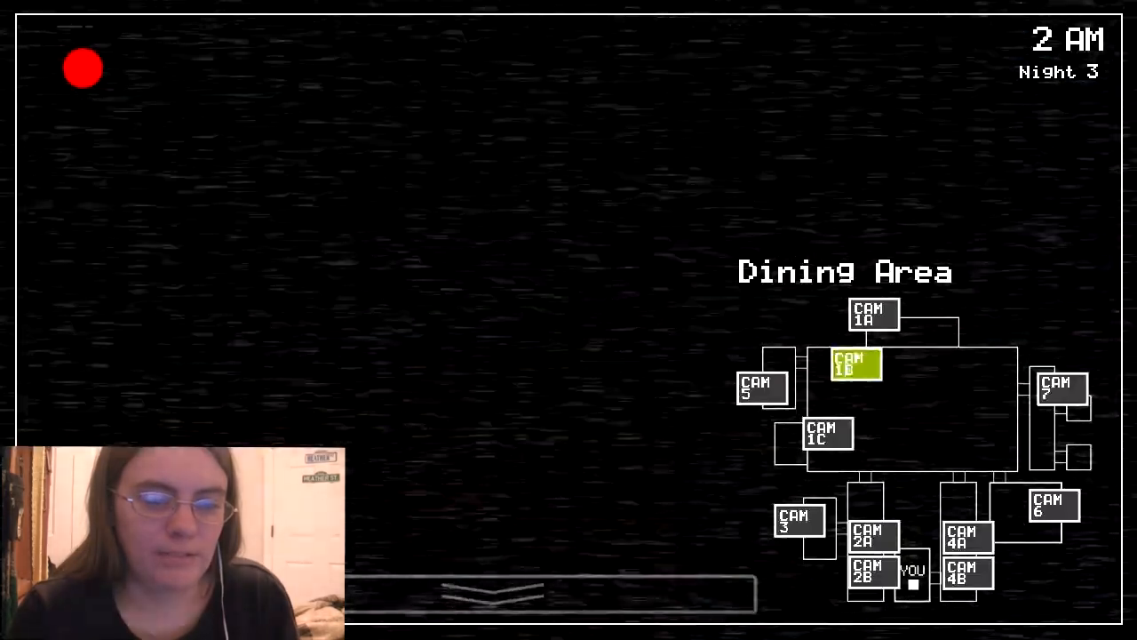
- Look over the Show Stage, then switch to the Backstage feed at 3 AM
{"action": "left_click", "coordinate": [827, 433]}
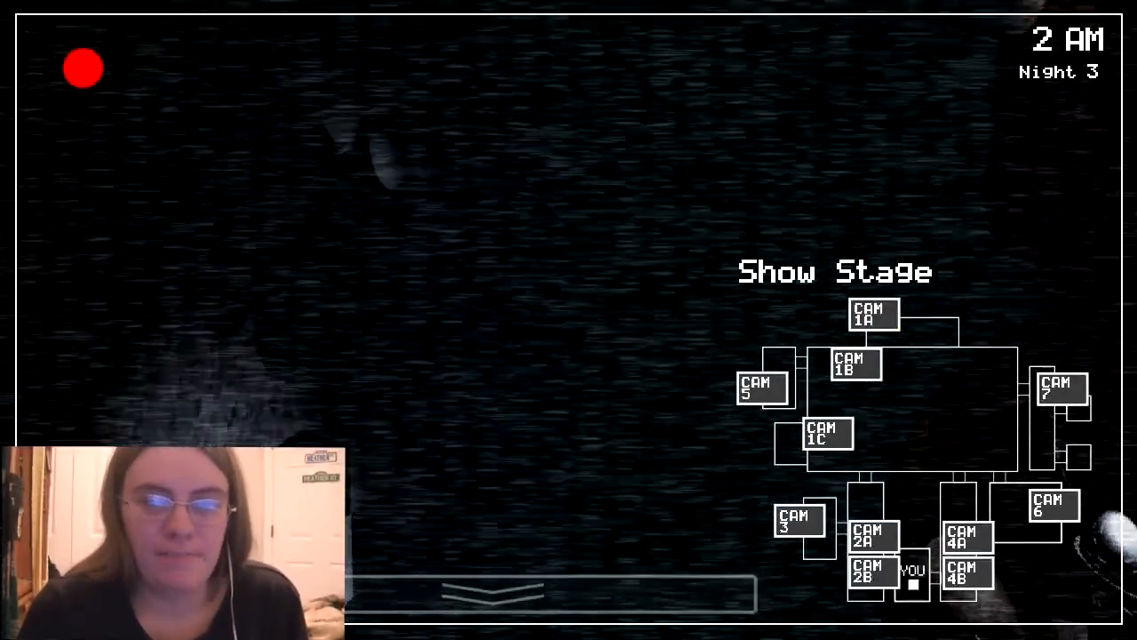
{"action": "left_click", "coordinate": [854, 364]}
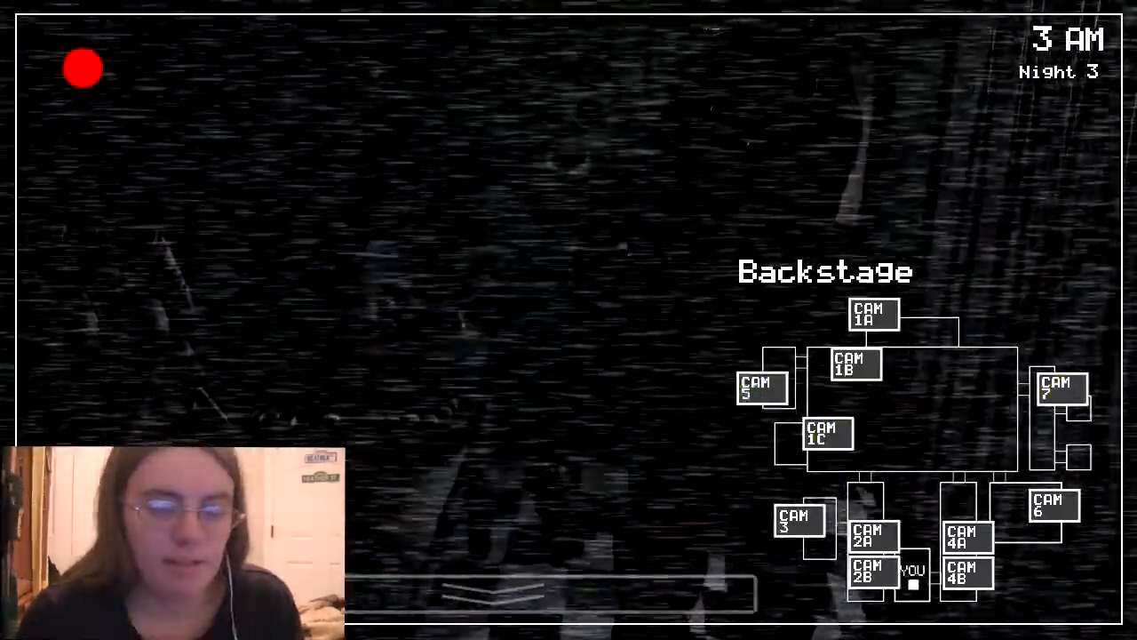
- Check the Restrooms, Dining Area and E. Hall Corner, then listen to the Kitchen camera
{"action": "left_click", "coordinate": [872, 533]}
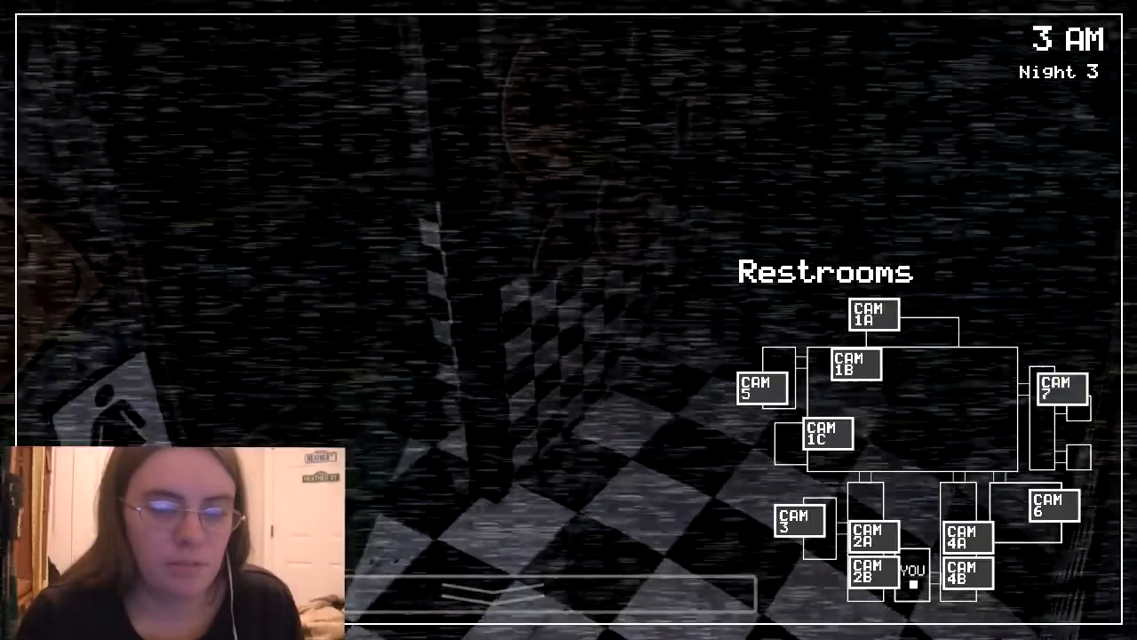
{"action": "left_click", "coordinate": [826, 434]}
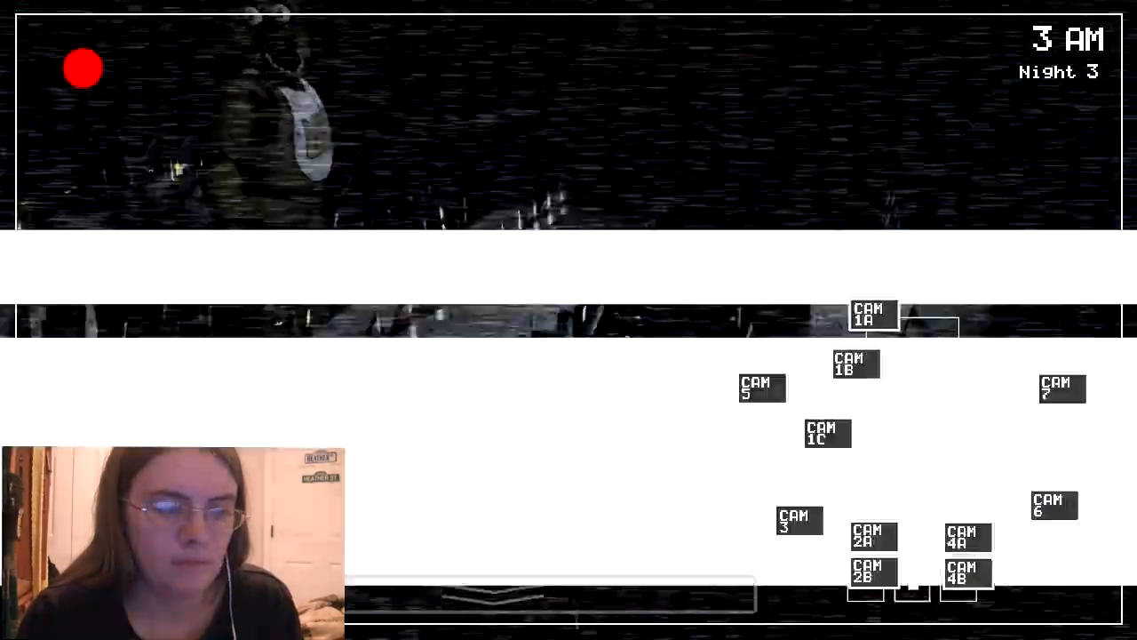
{"action": "left_click", "coordinate": [856, 363]}
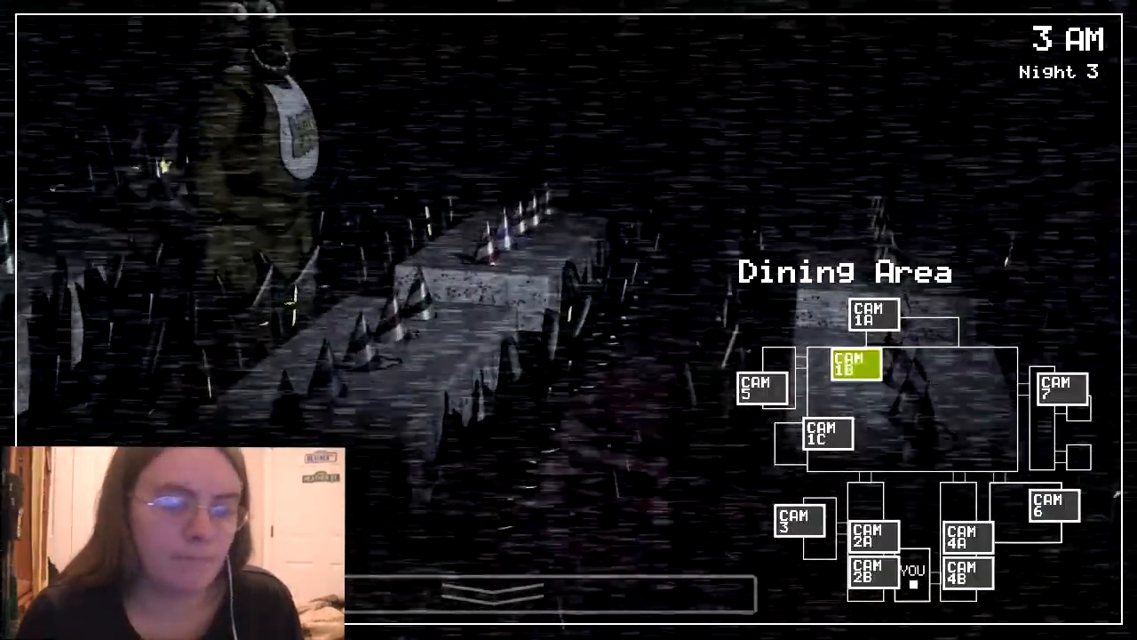
{"action": "left_click", "coordinate": [853, 364]}
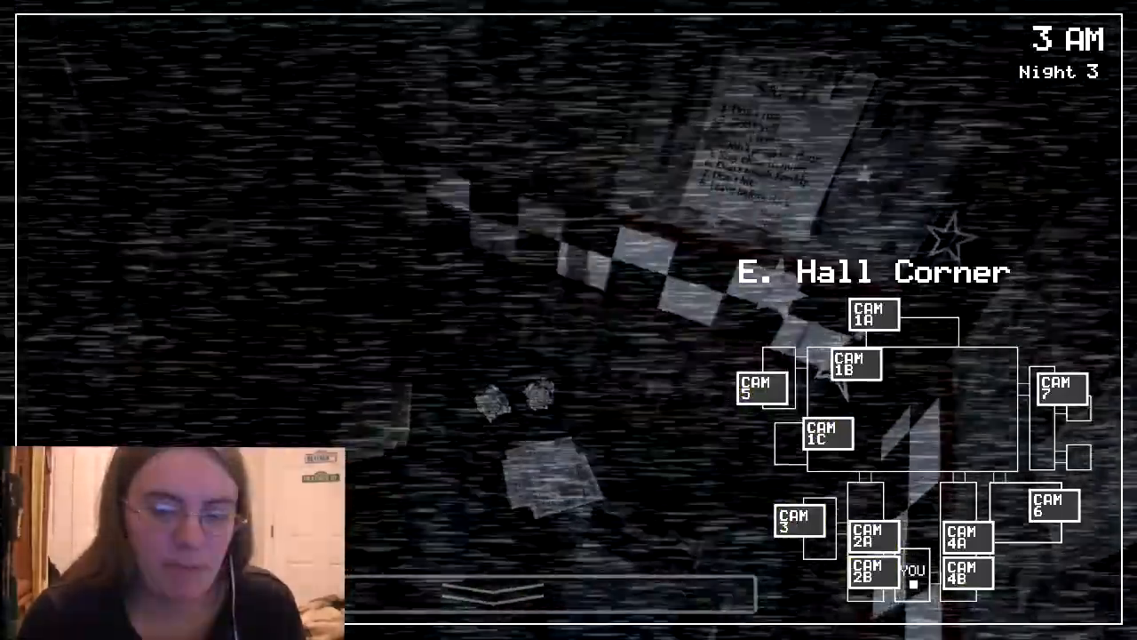
{"action": "left_click", "coordinate": [1053, 507]}
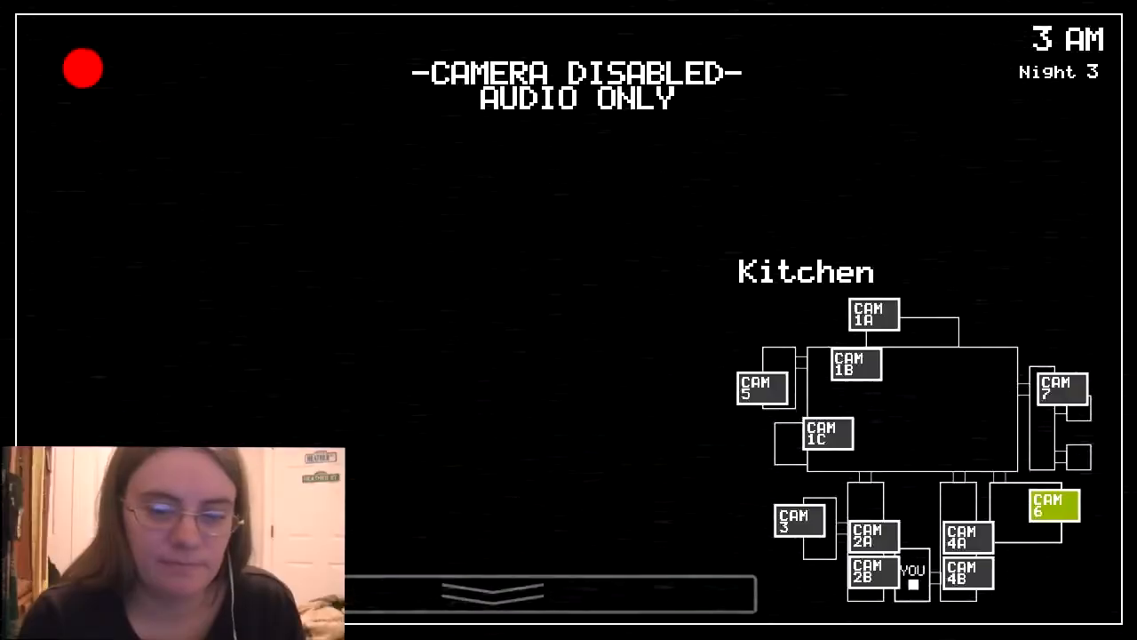
- Check the Backstage, East Hall and West Hall camera feeds
{"action": "left_click", "coordinate": [1060, 390]}
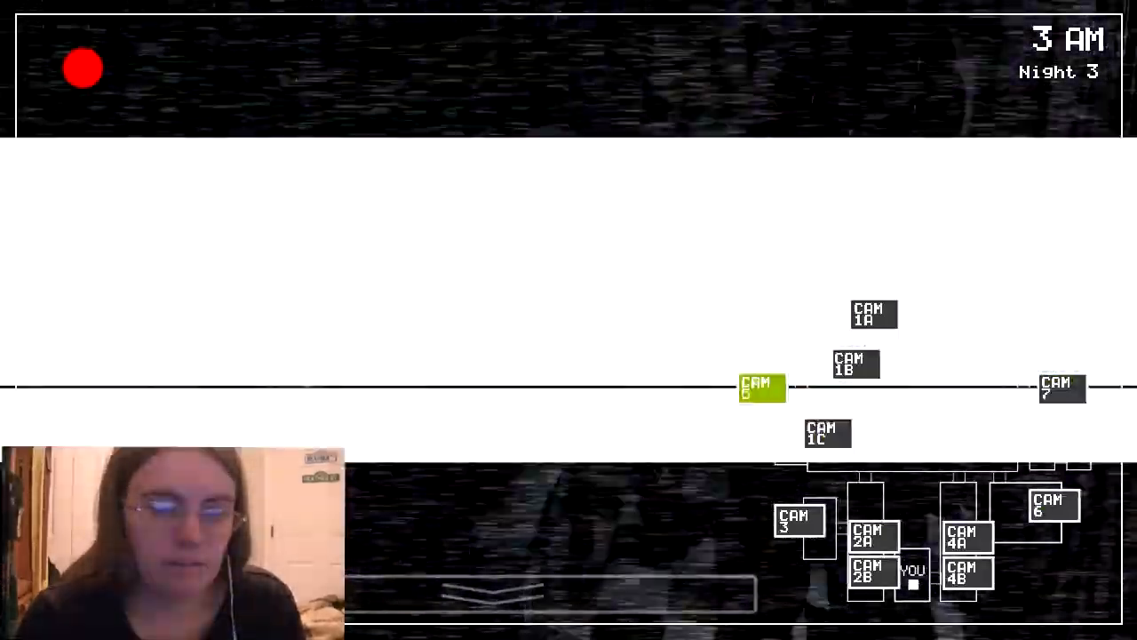
{"action": "left_click", "coordinate": [762, 388]}
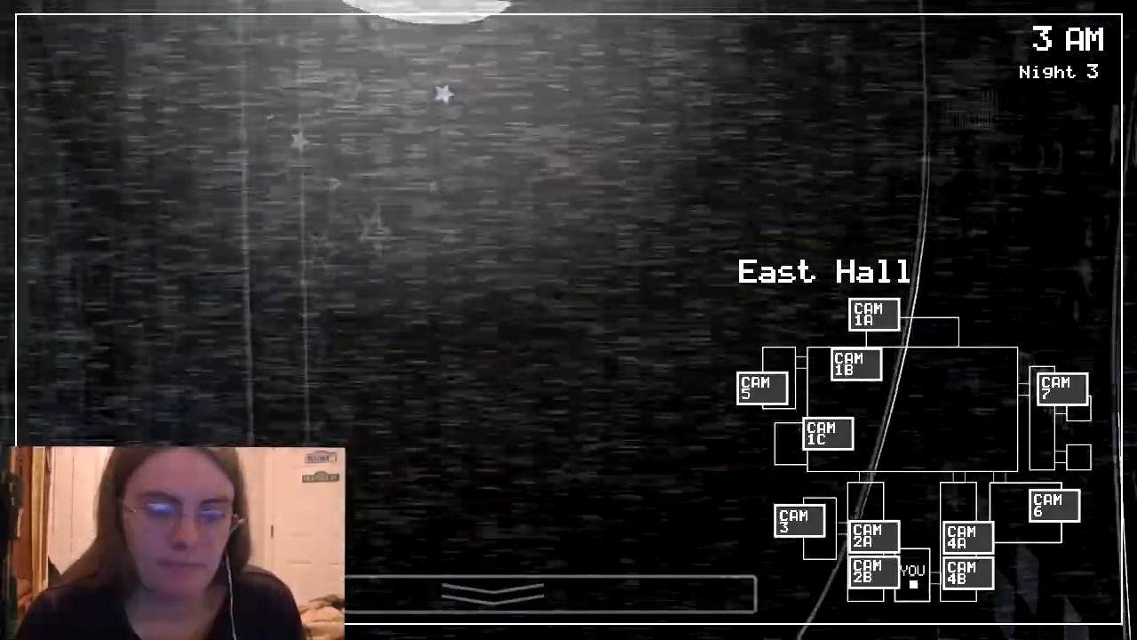
{"action": "left_click", "coordinate": [551, 591]}
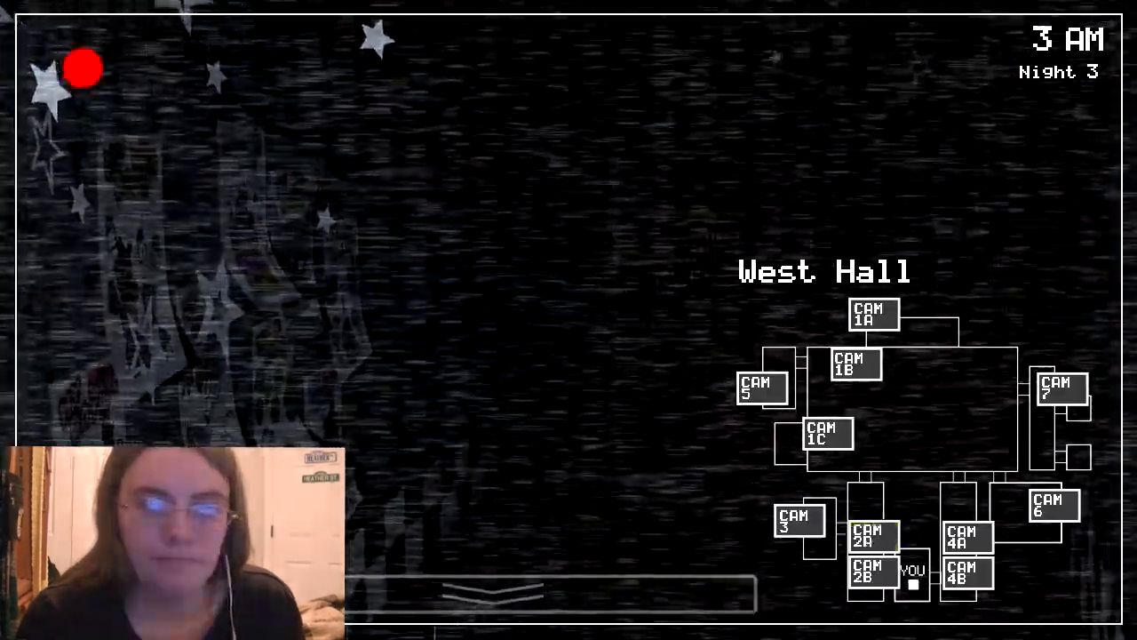
- Check Backstage again, then lower the monitor to watch the office at 4 AM
{"action": "left_click", "coordinate": [761, 387]}
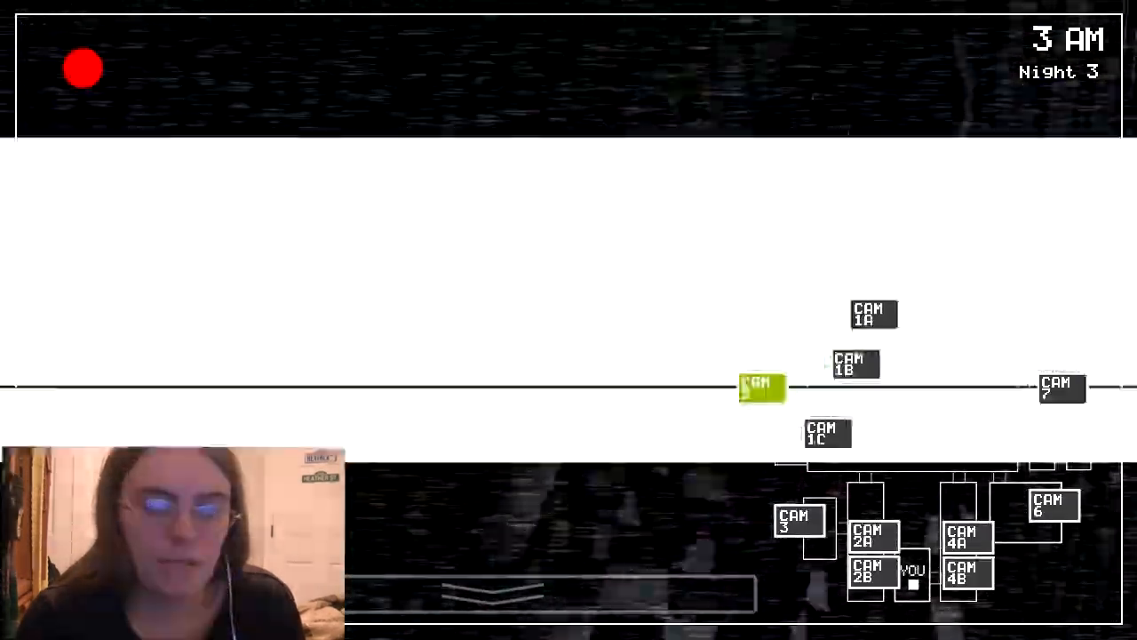
{"action": "left_click", "coordinate": [762, 389]}
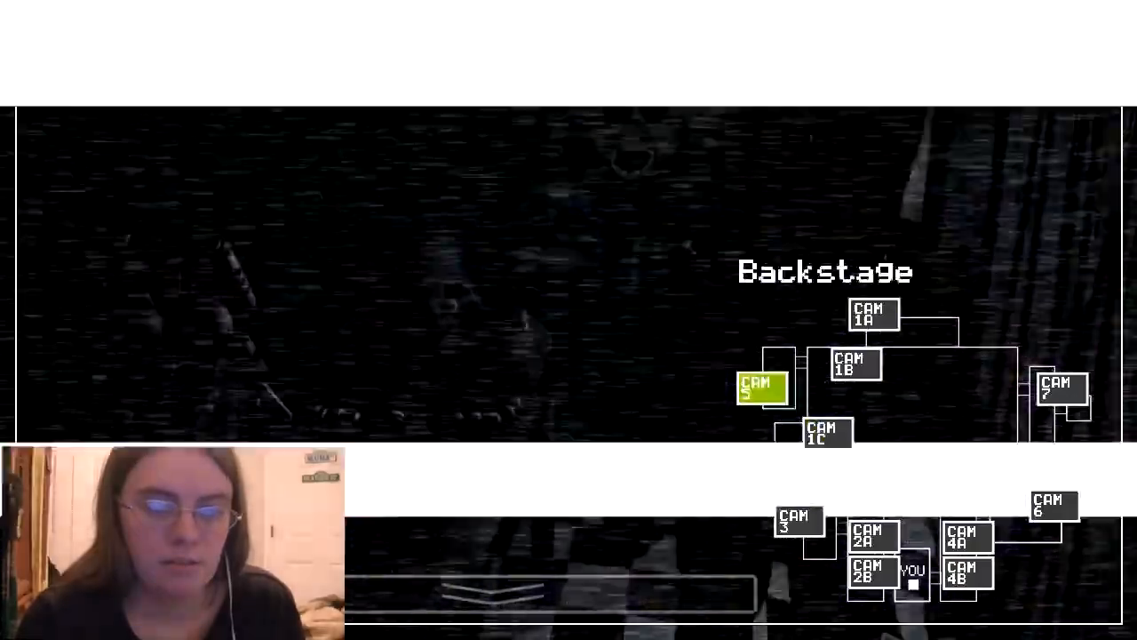
{"action": "left_click", "coordinate": [797, 523]}
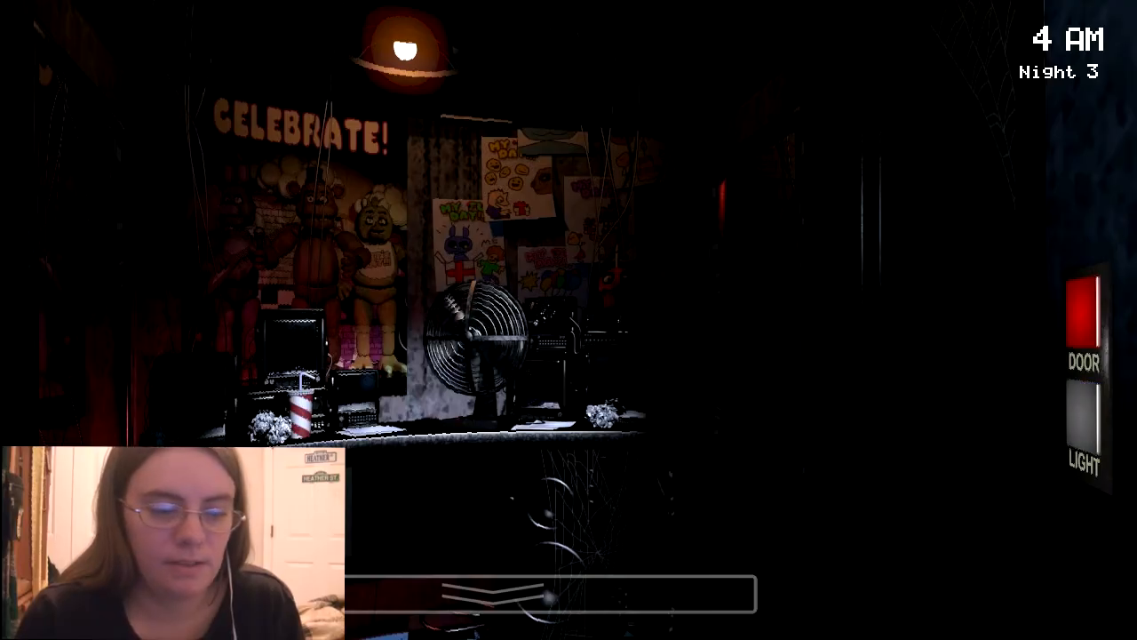
- Raise the monitor to view Pirate Cove, then switch to the Show Stage feed
{"action": "left_click", "coordinate": [551, 596]}
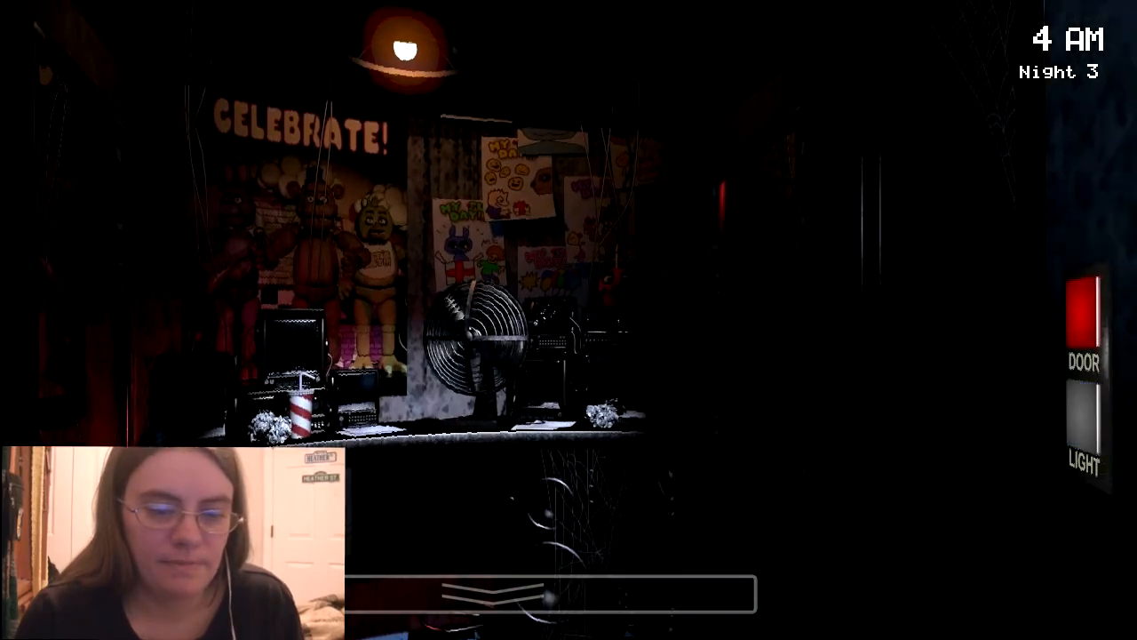
{"action": "left_click", "coordinate": [551, 594]}
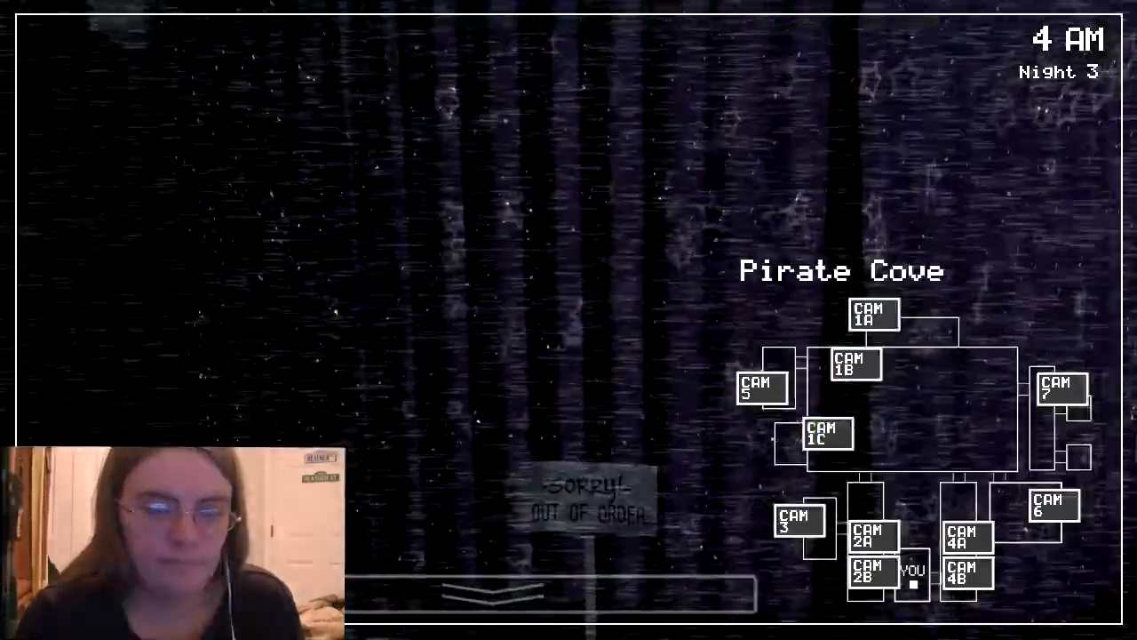
{"action": "left_click", "coordinate": [967, 538]}
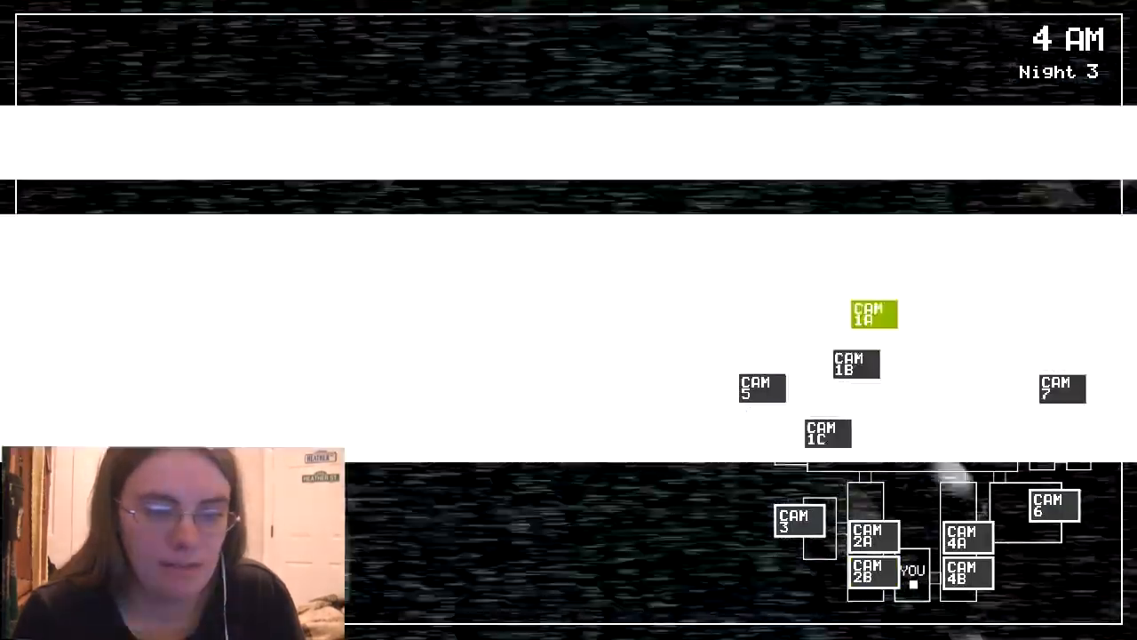
- Check the Restrooms, W. Hall Corner and Pirate Cove, then the Show Stage
{"action": "left_click", "coordinate": [874, 314]}
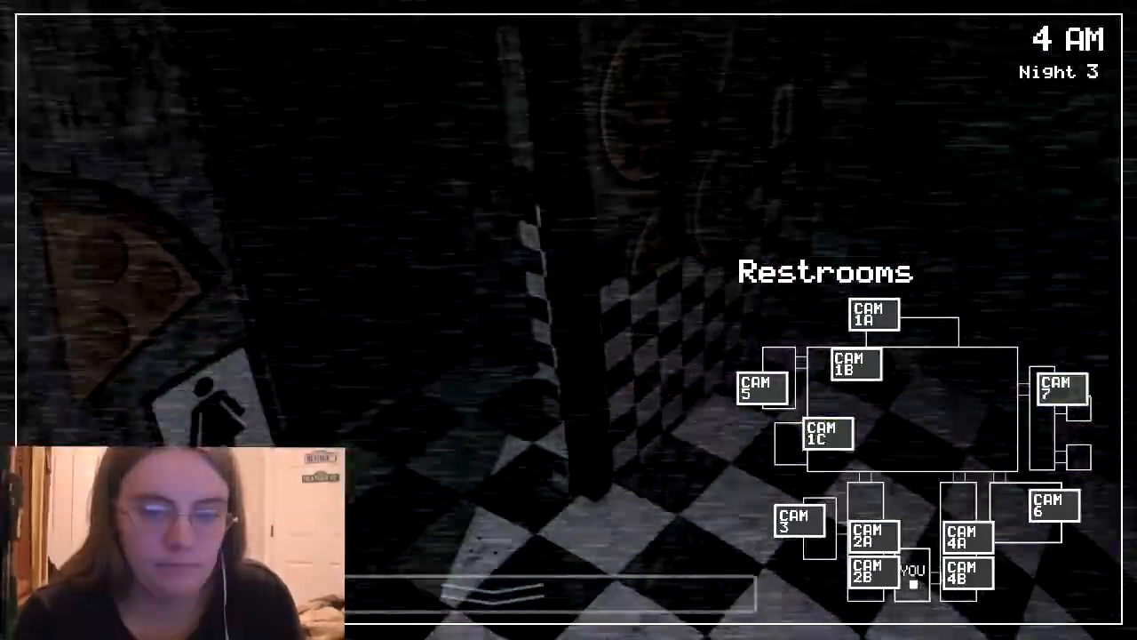
{"action": "left_click", "coordinate": [872, 574]}
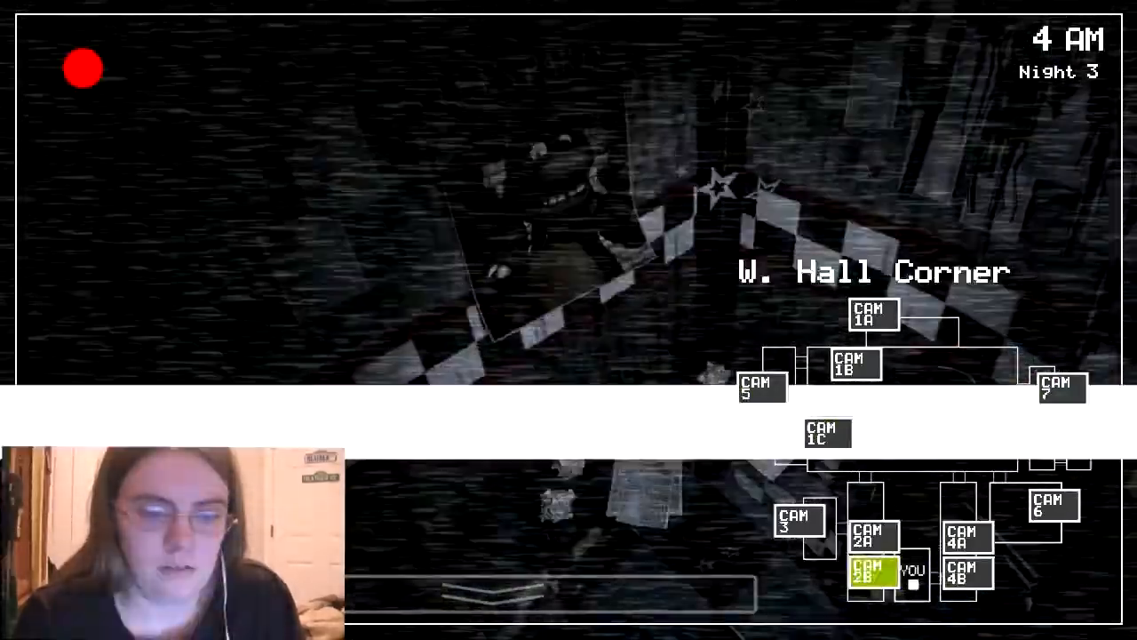
{"action": "left_click", "coordinate": [827, 433]}
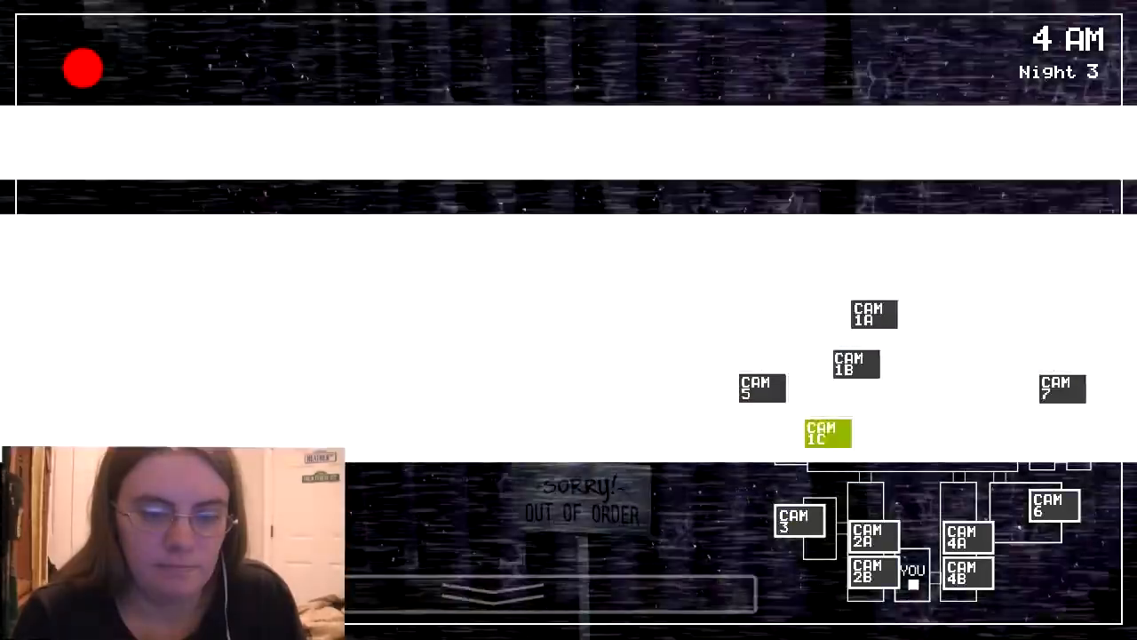
{"action": "left_click", "coordinate": [760, 388]}
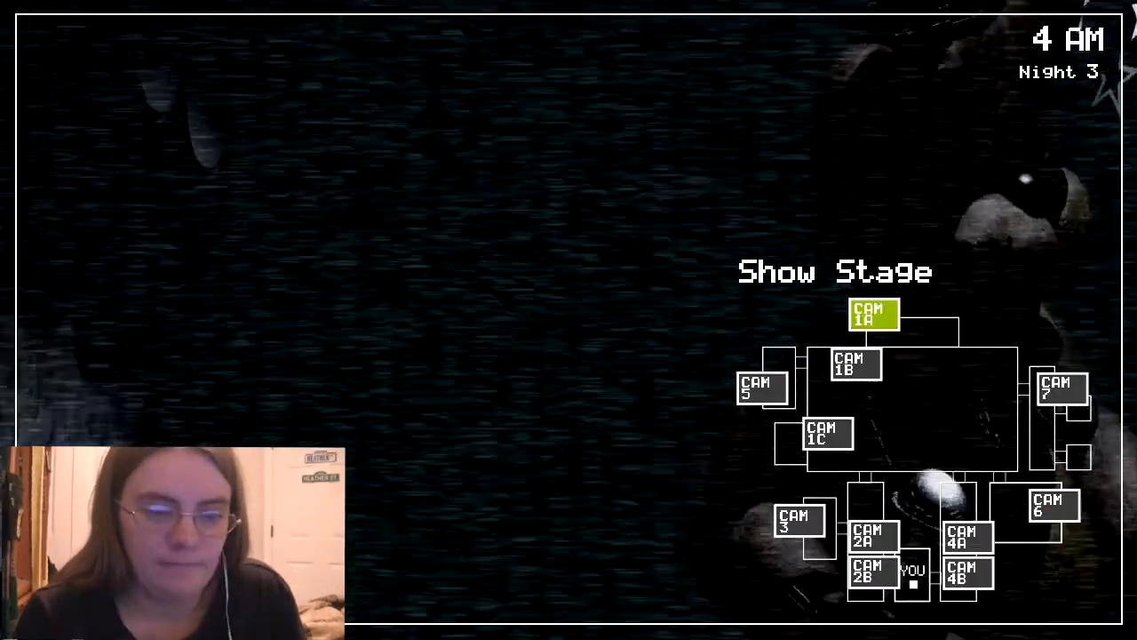
- Check Backstage and E. Hall Corner, returning to the Show Stage at 5 AM
{"action": "left_click", "coordinate": [762, 388]}
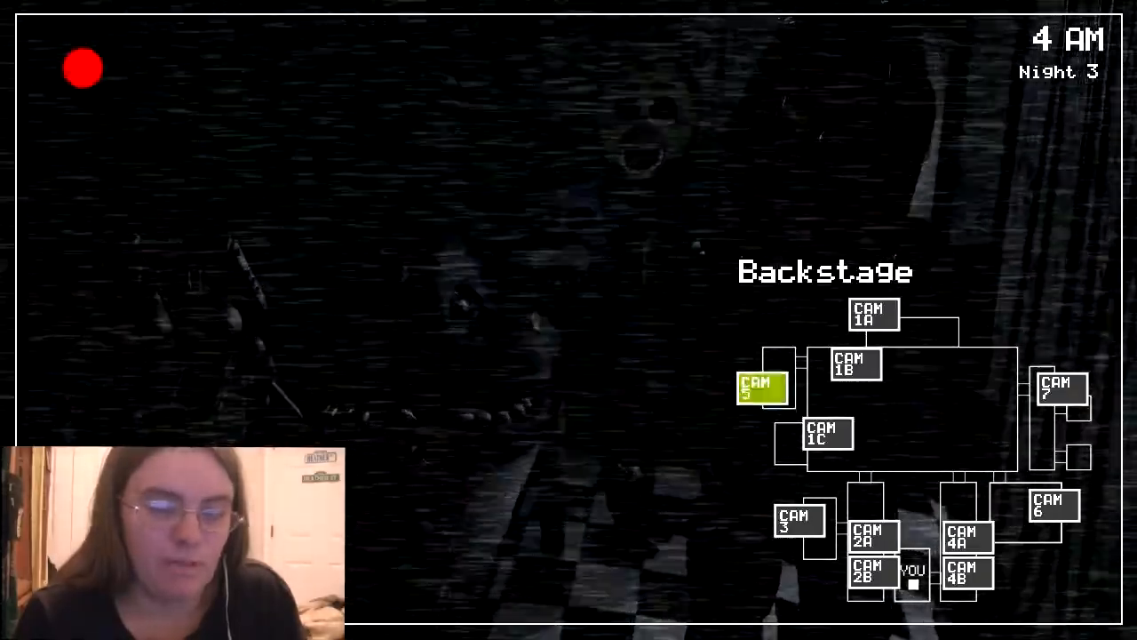
{"action": "left_click", "coordinate": [797, 522]}
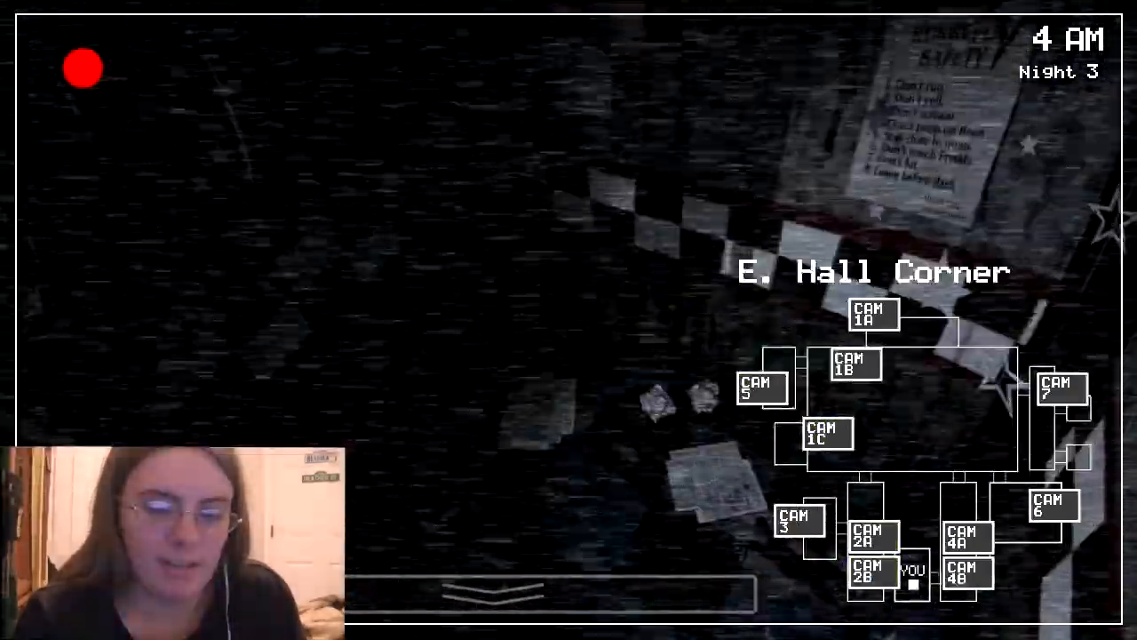
{"action": "left_click", "coordinate": [967, 537]}
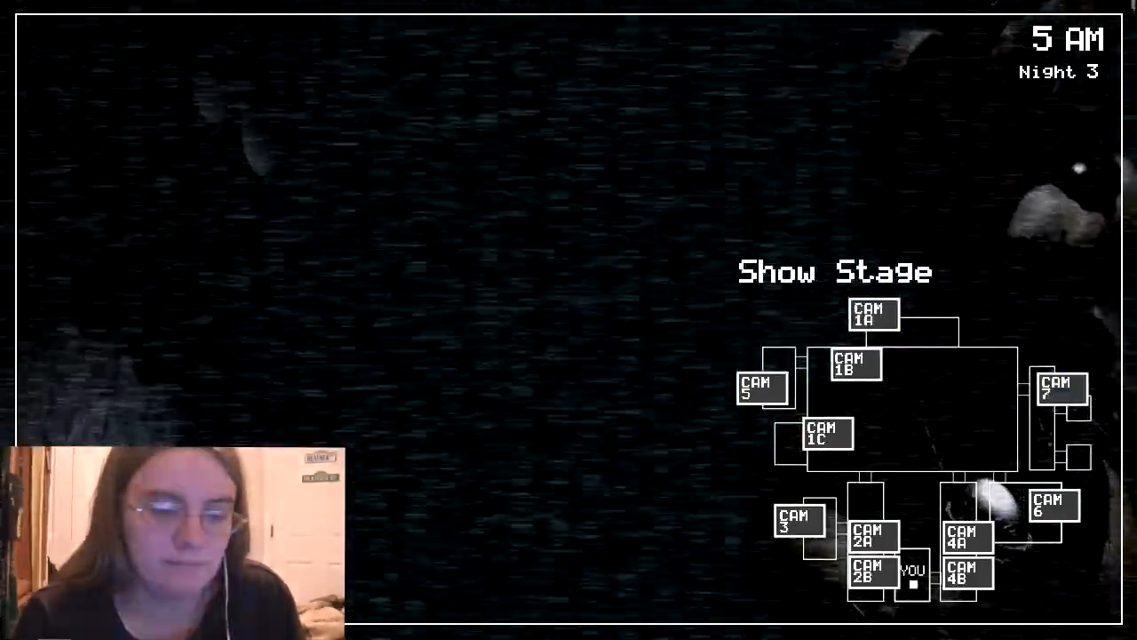
- View Backstage (CAM 5) and Pirate Cove (CAM 1C) at 5 AM, then East Hall (CAM 4A)
{"action": "left_click", "coordinate": [797, 522]}
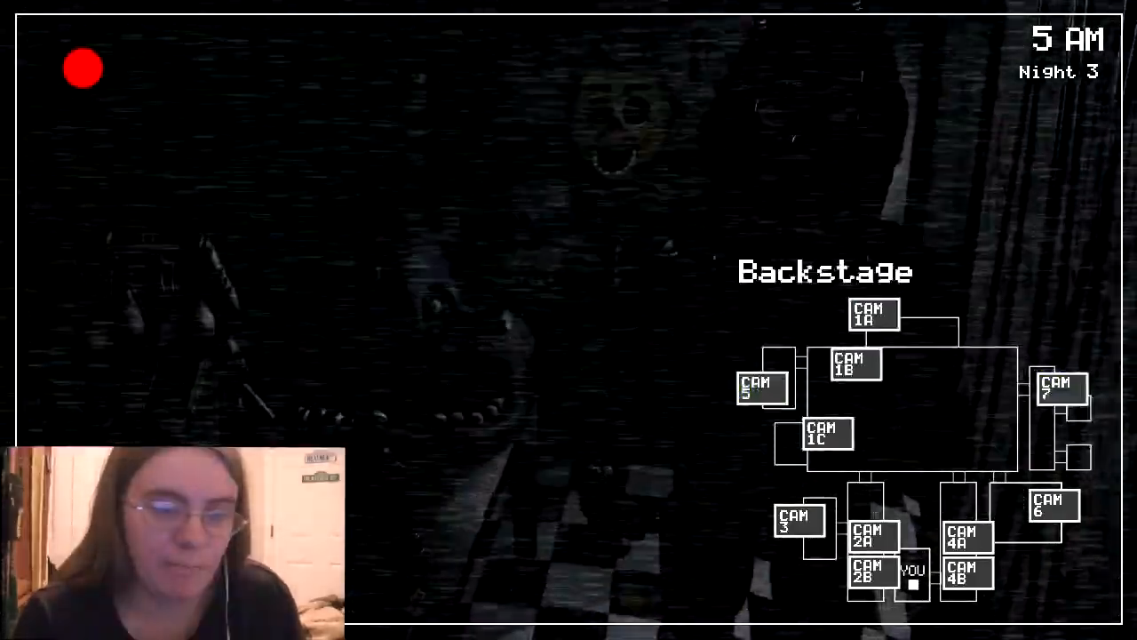
{"action": "left_click", "coordinate": [761, 387]}
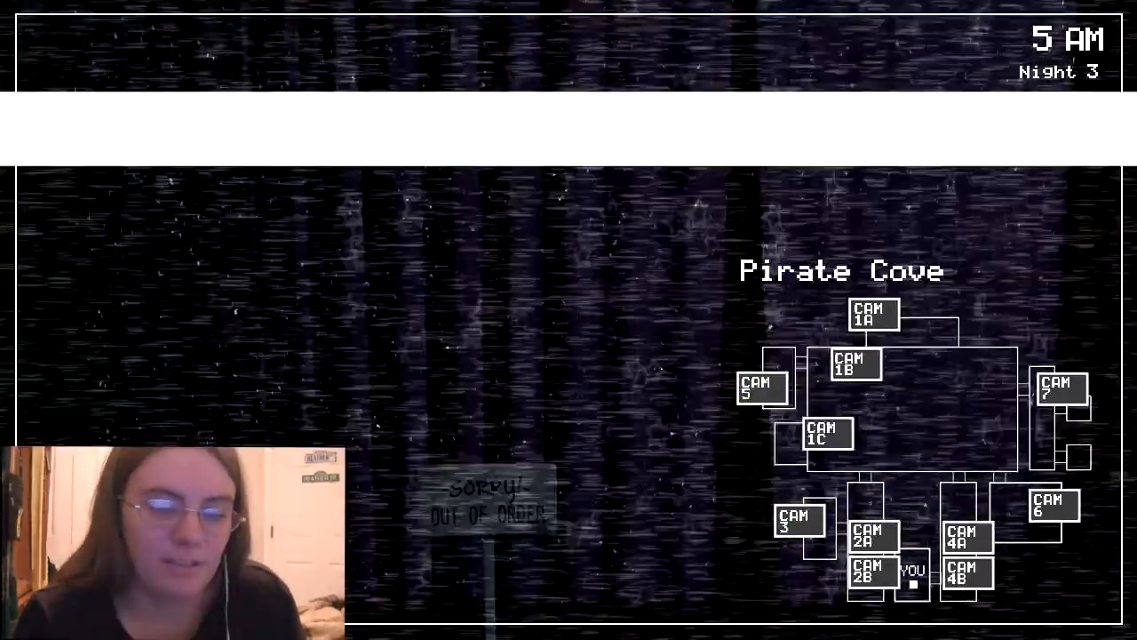
{"action": "left_click", "coordinate": [967, 538]}
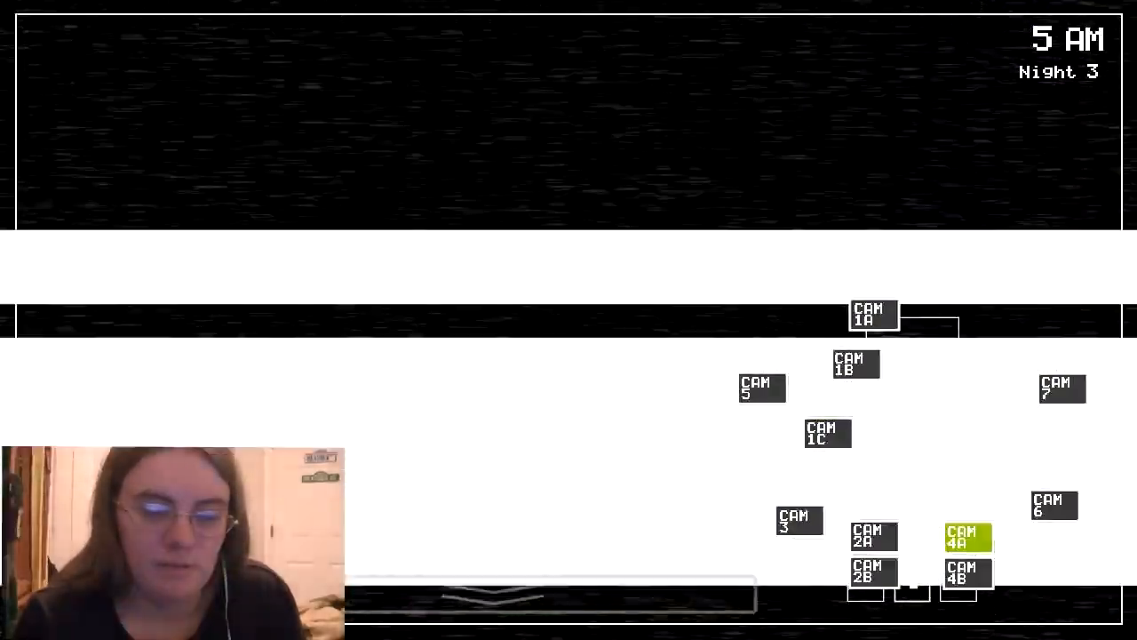